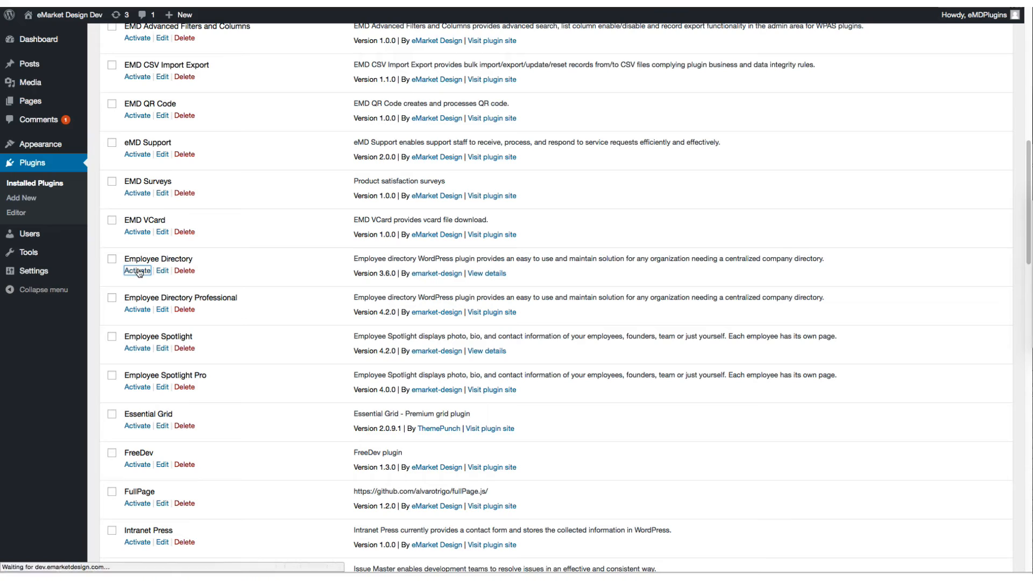
Activate the Employee Directory plugin from the Installed Plugins list
left_click(137, 270)
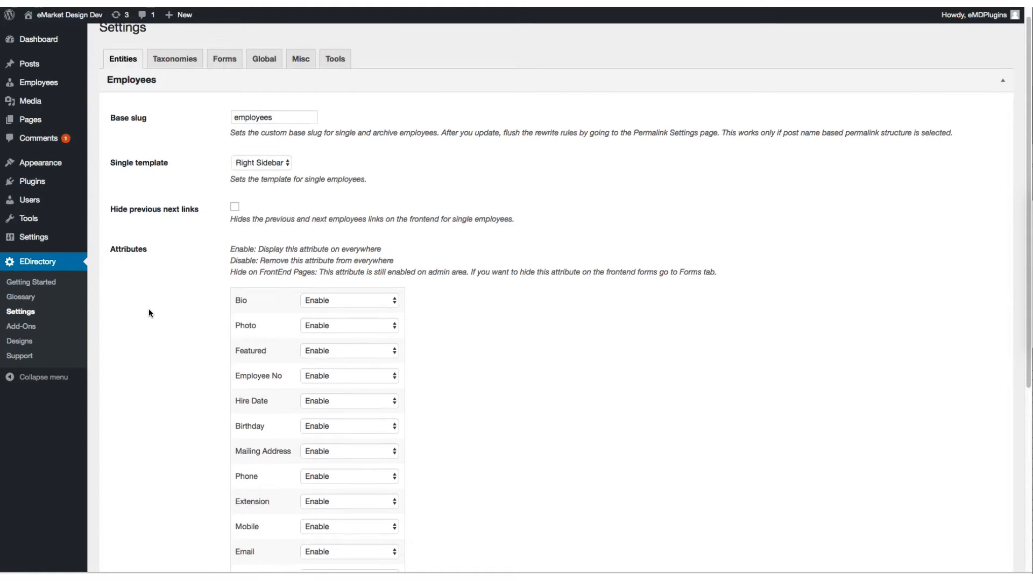
scroll("down", 3)
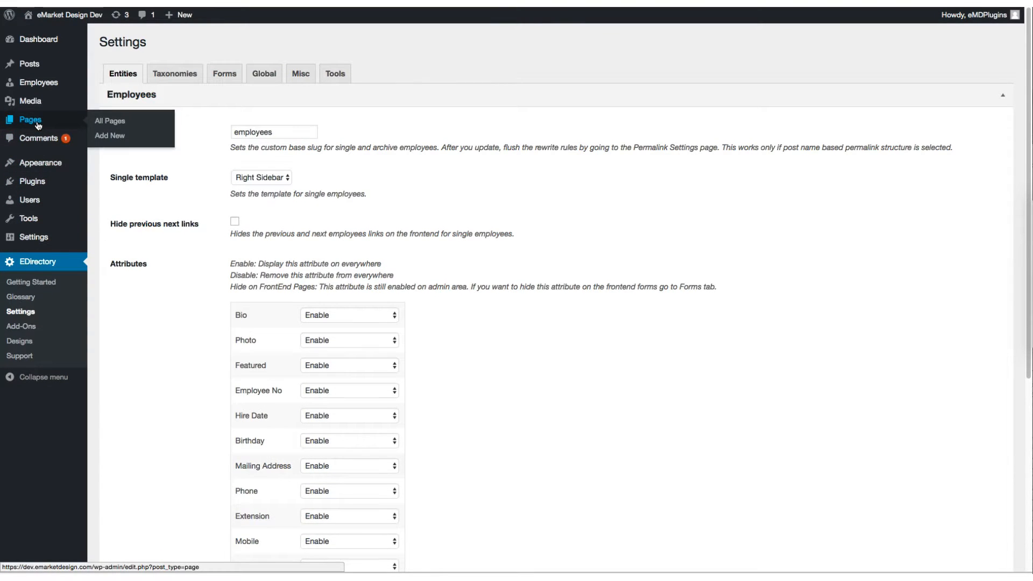
Show the All Employees list with its sixteen published employee records
left_click(110, 120)
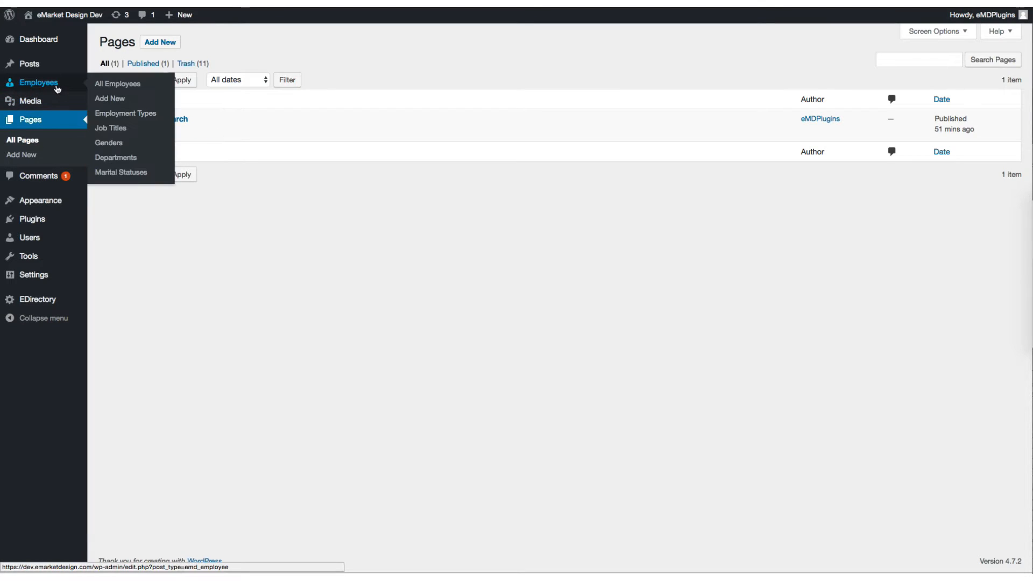
left_click(117, 84)
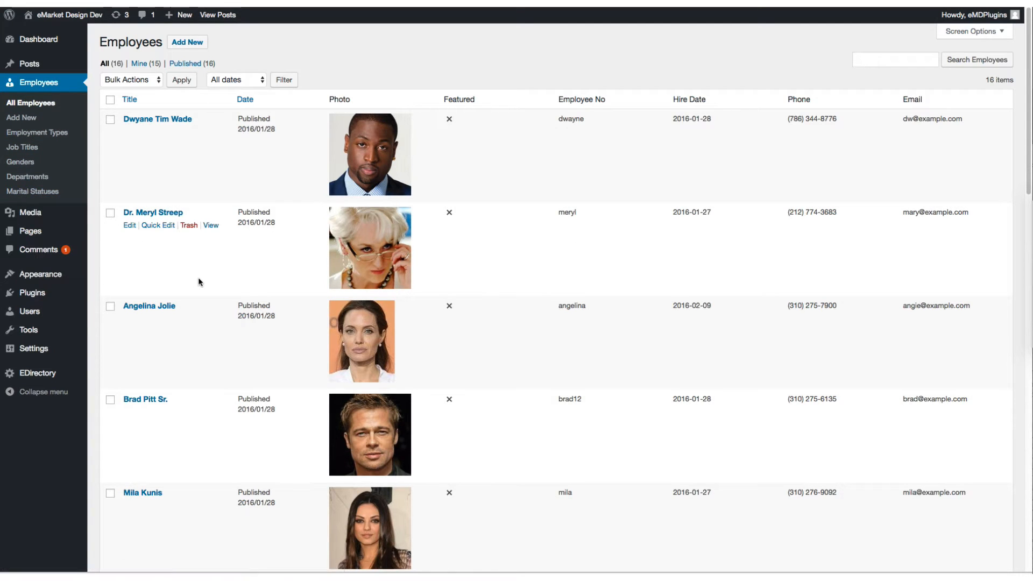
scroll("down", 3)
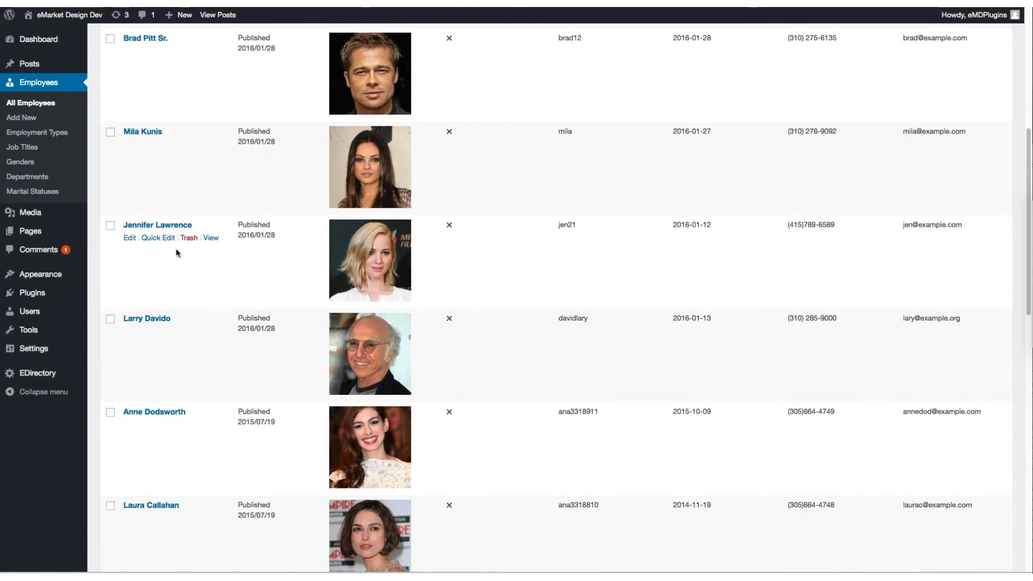
Edit Jennifer Lawrence's employee record and review her bio, photo, contact and department fields
left_click(129, 237)
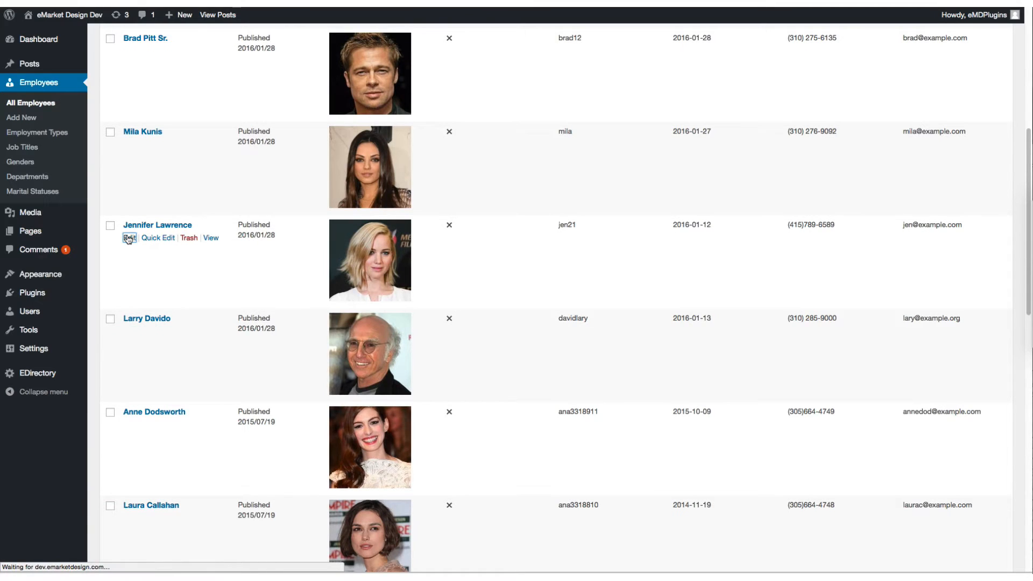
left_click(129, 238)
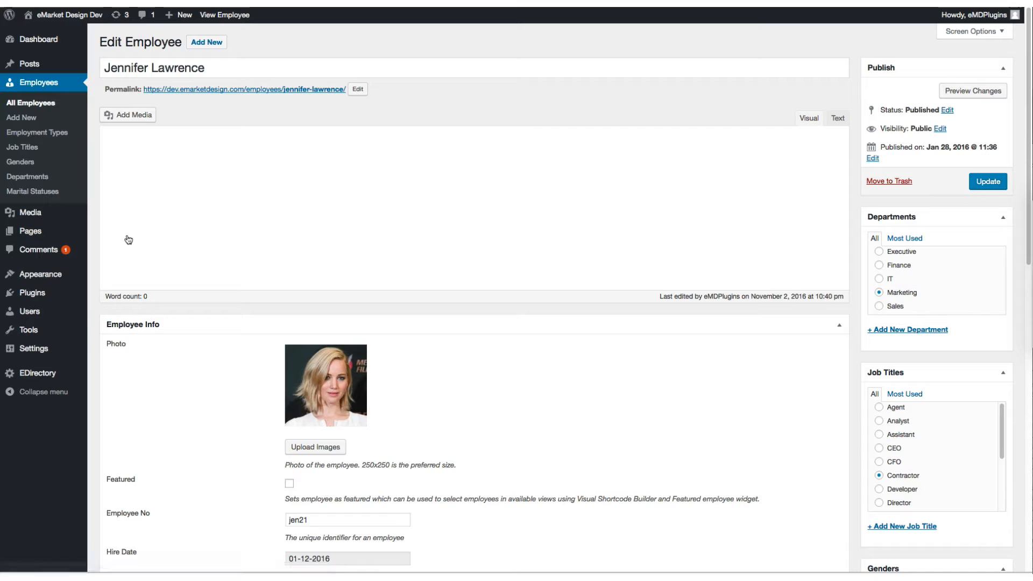
scroll("down", 3)
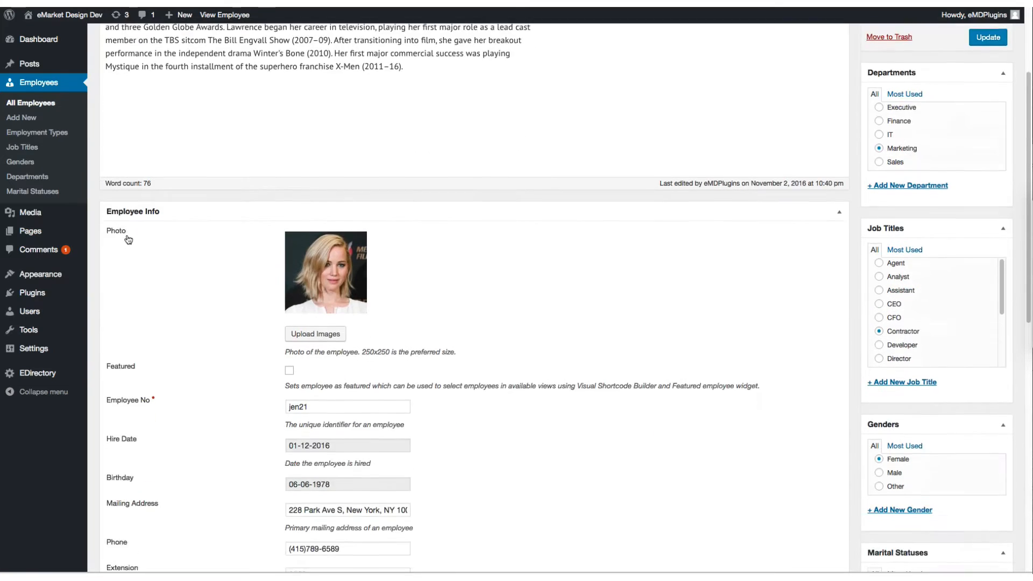
scroll("down", 3)
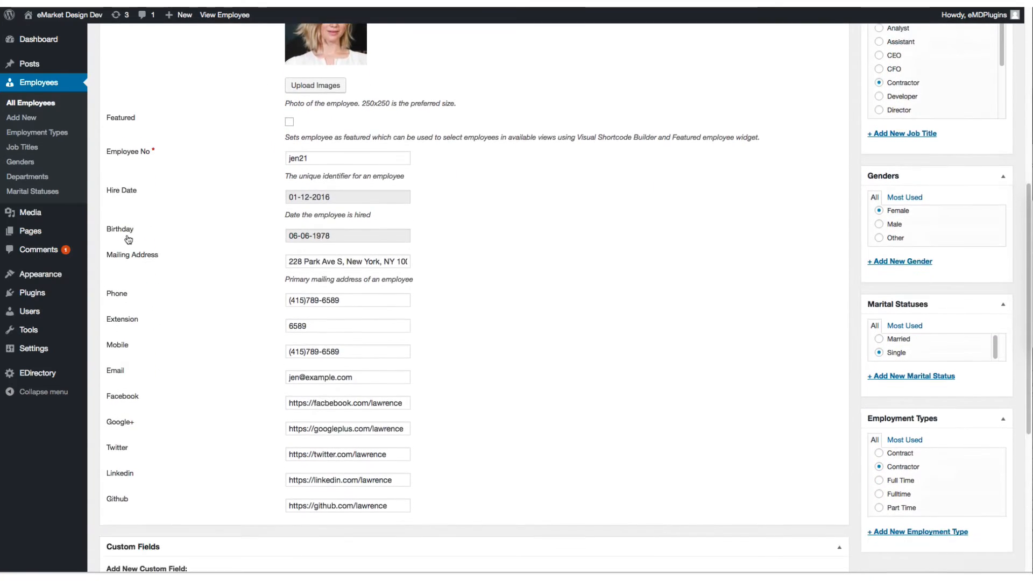
scroll("down", 3)
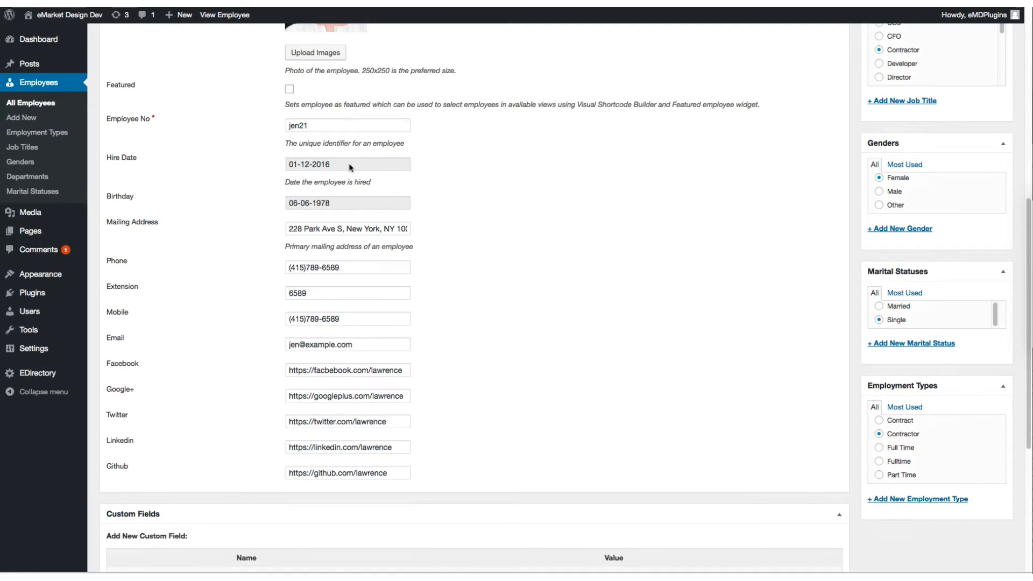
left_click(348, 163)
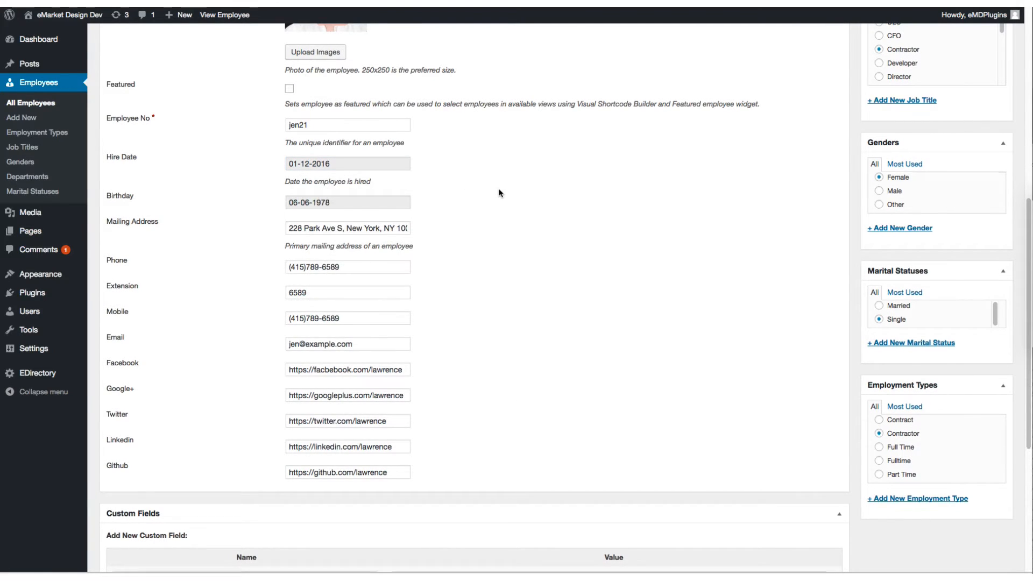
scroll("down", 3)
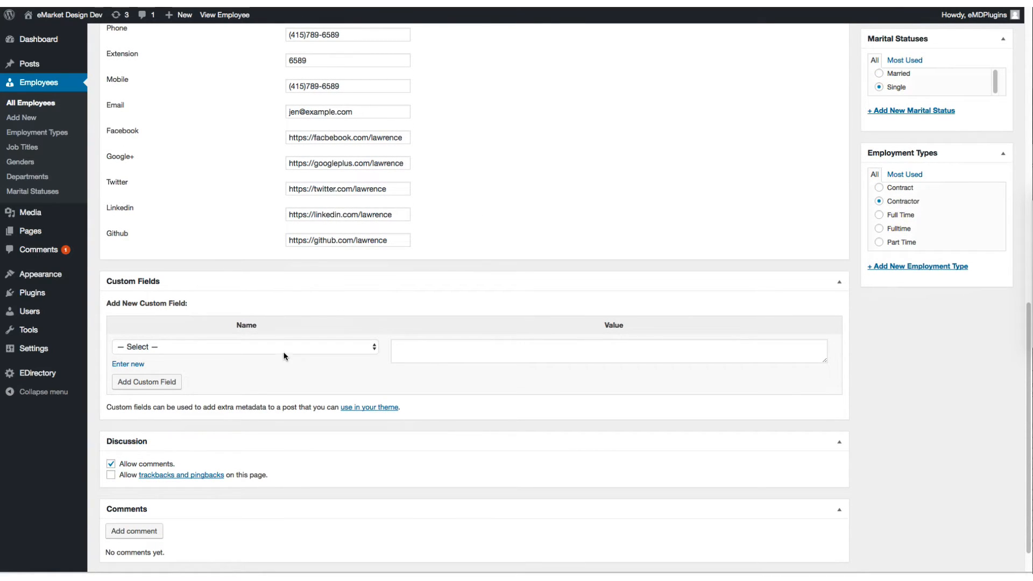
scroll("down", 3)
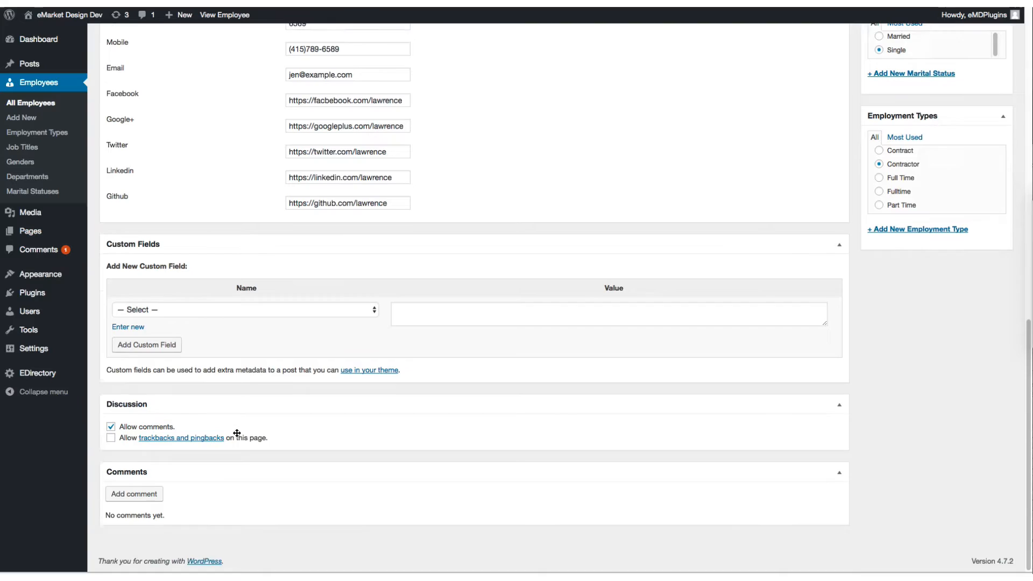
scroll("up", 3)
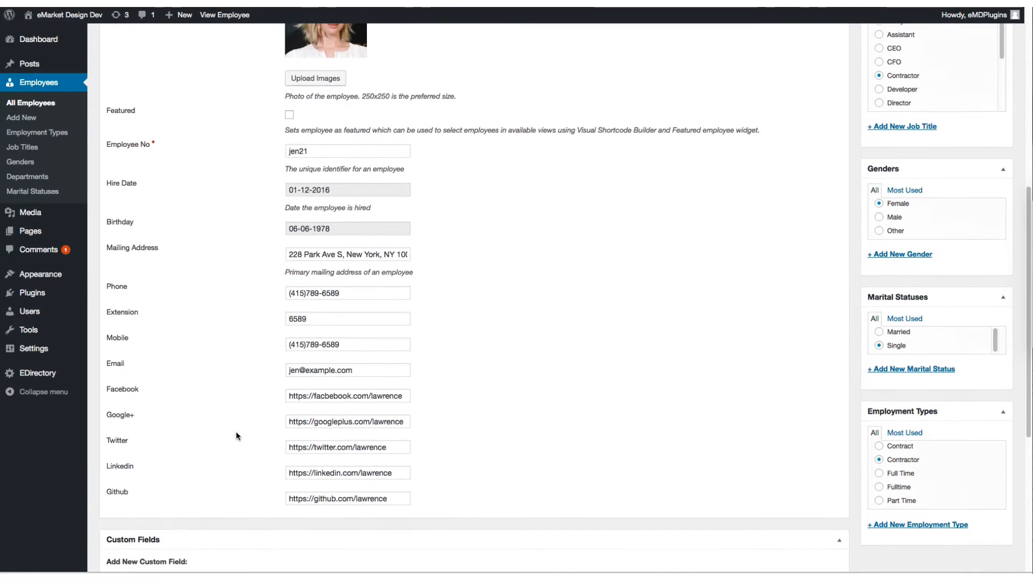
scroll("up", 3)
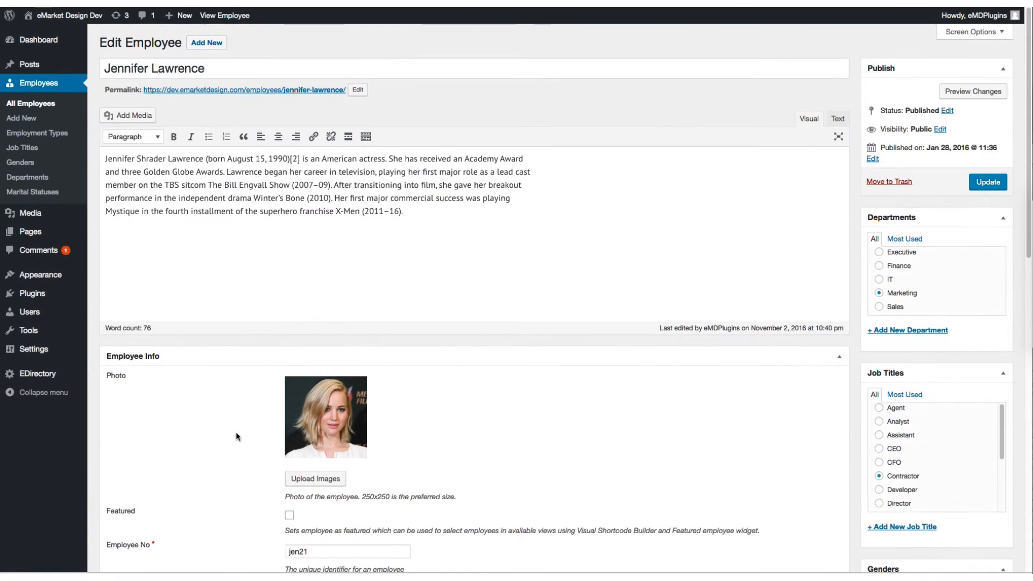
mouse_move(294, 89)
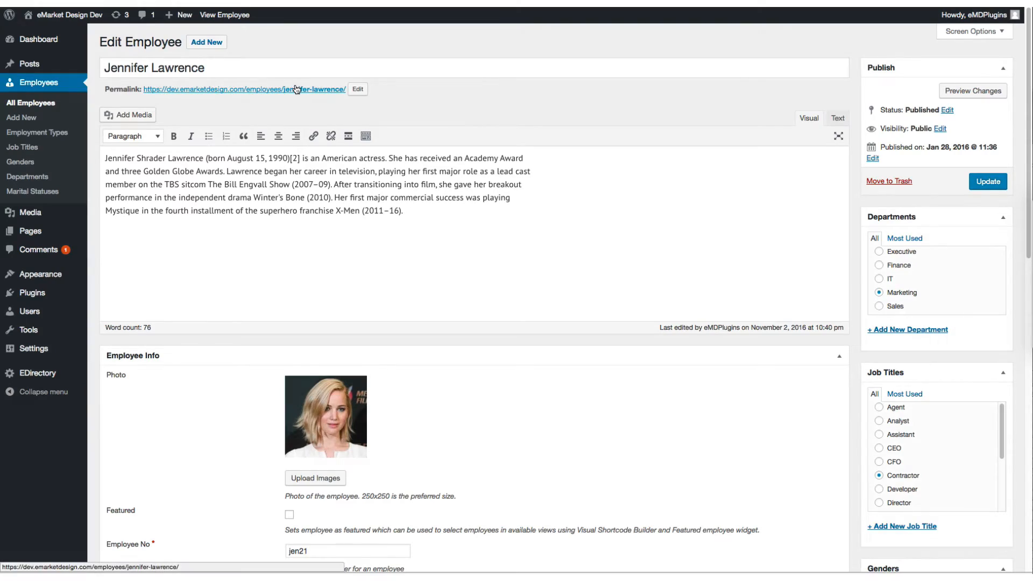
View Jennifer Lawrence's public profile, checking the Details fields and then the Bio
right_click(245, 90)
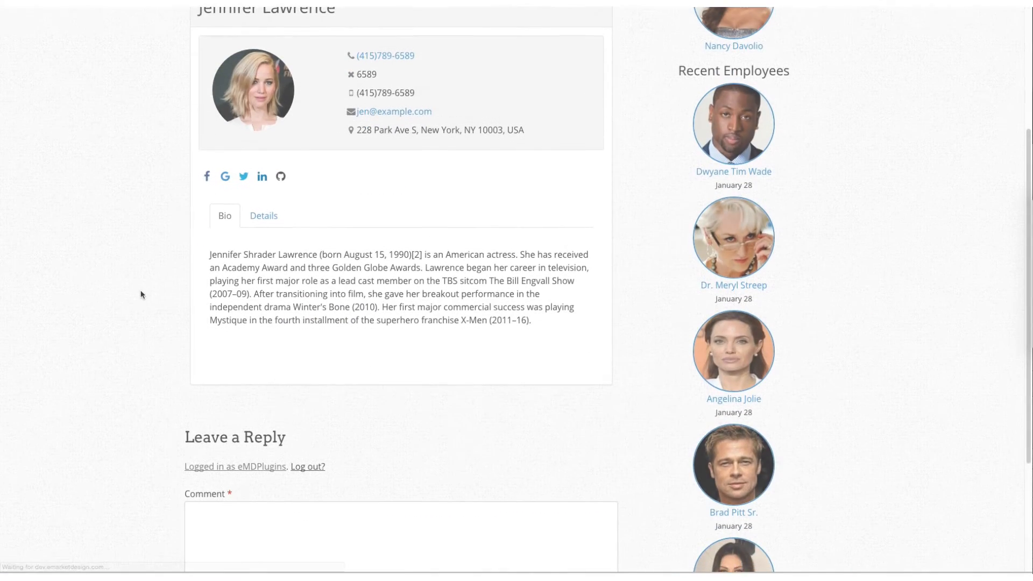
left_click(263, 214)
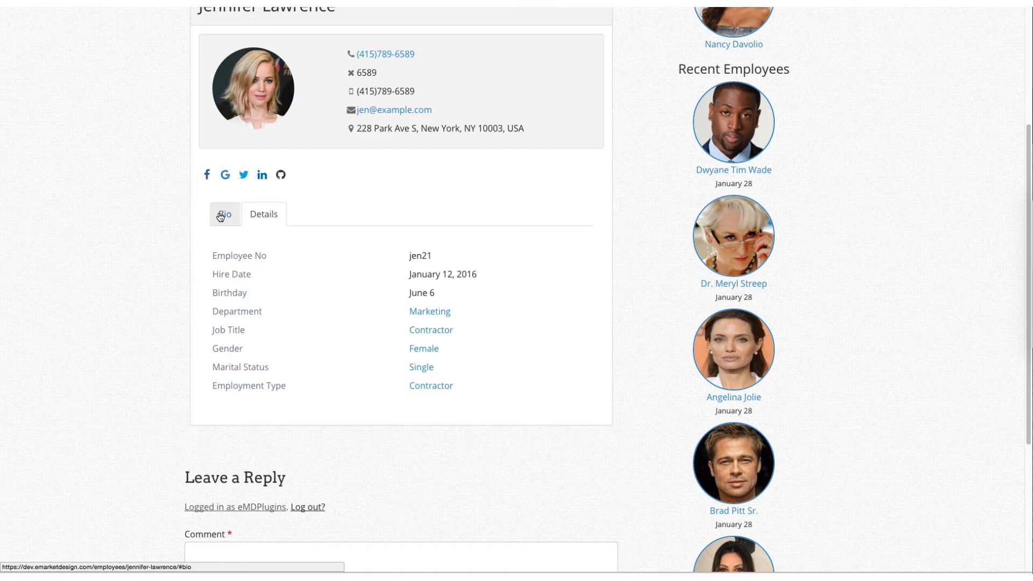
left_click(223, 214)
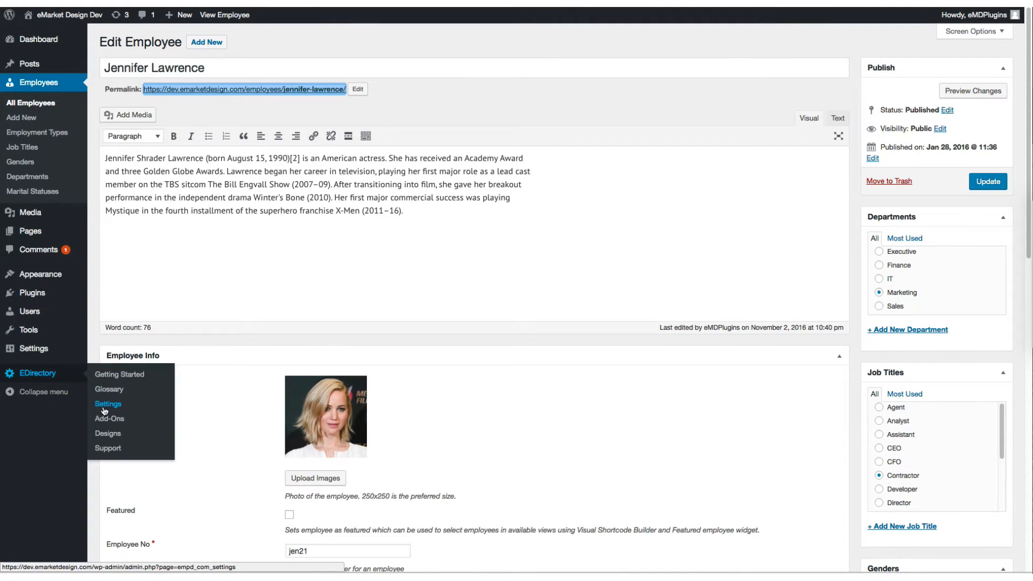
Review the EDirectory Entities settings, with all employee attributes enabled and custom field 'test' hidden
left_click(107, 404)
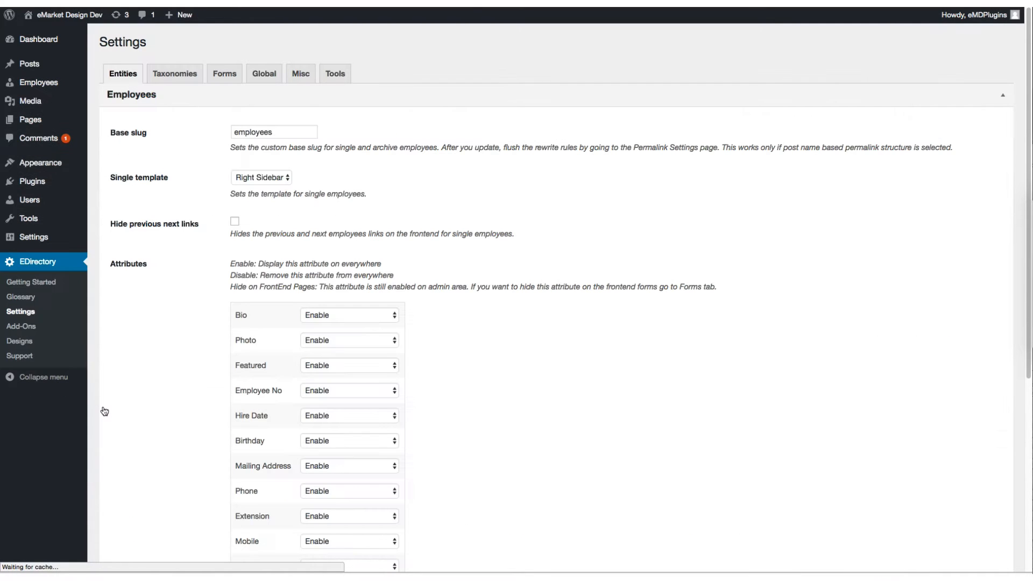
scroll("down", 3)
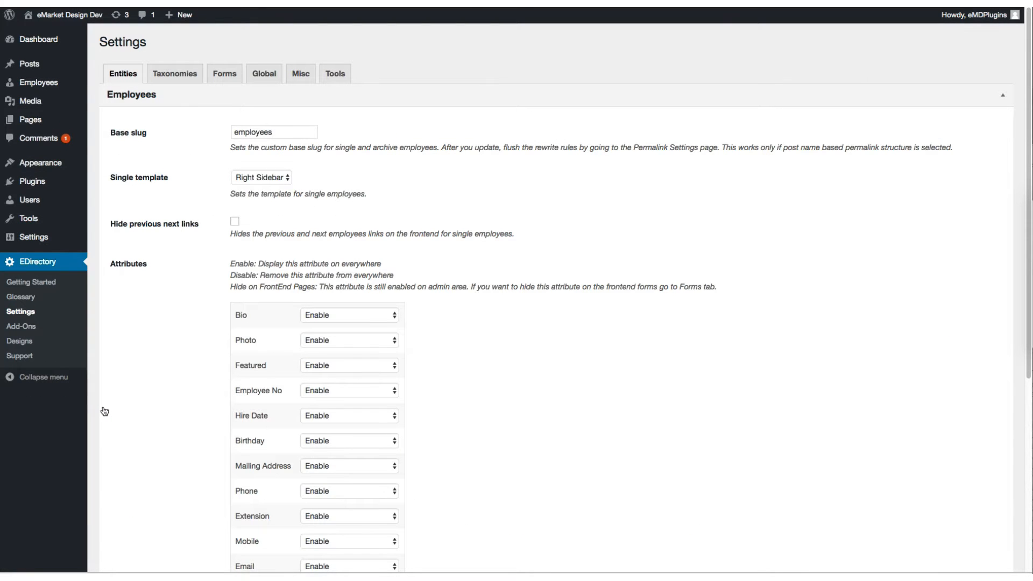
scroll("down", 3)
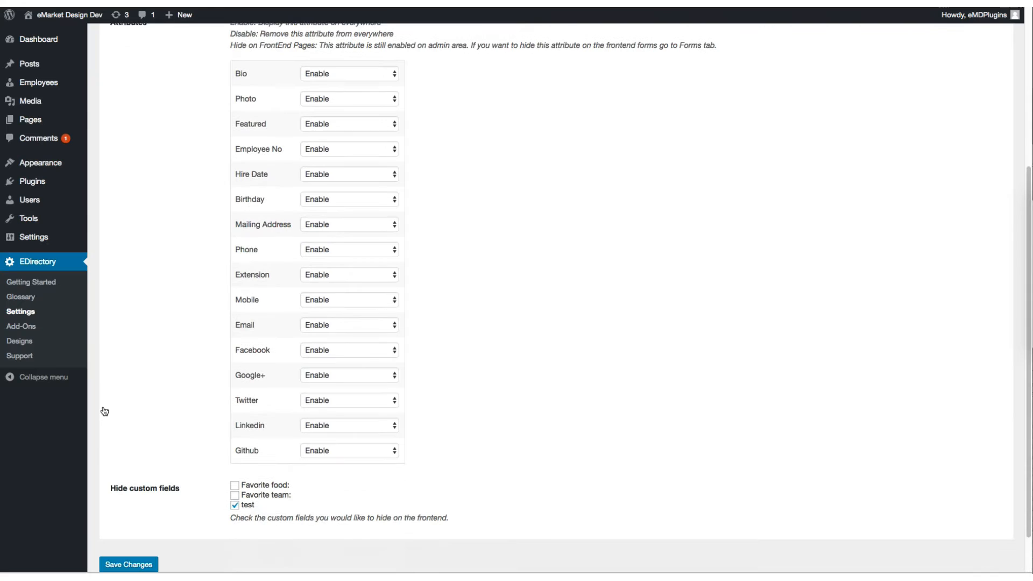
scroll("up", 3)
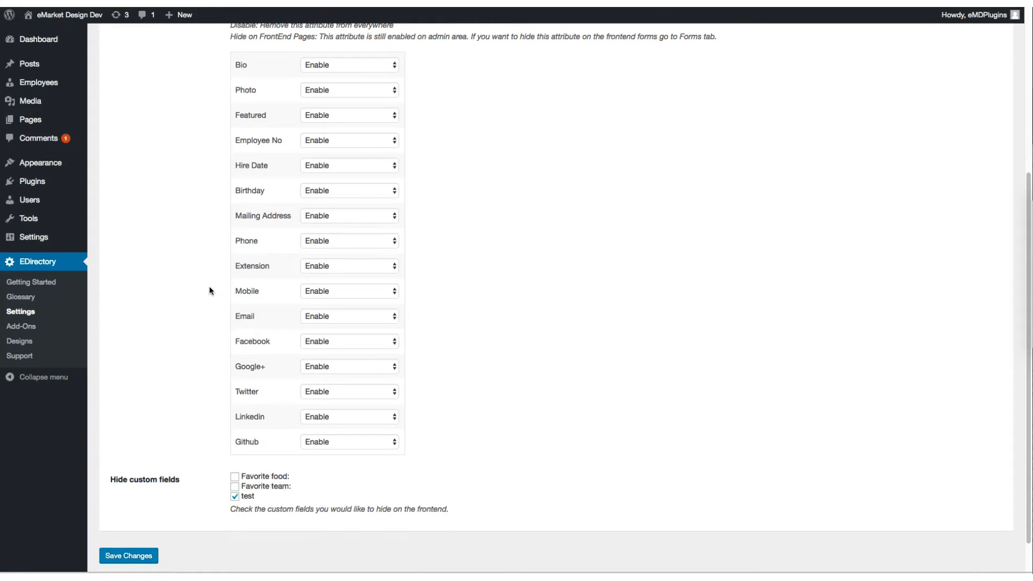
scroll("down", 3)
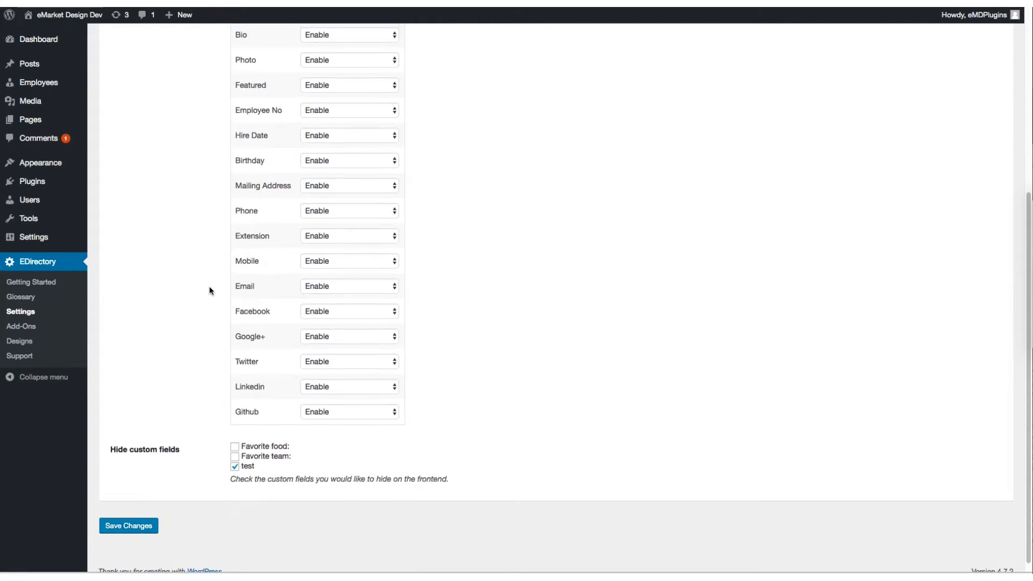
scroll("up", 3)
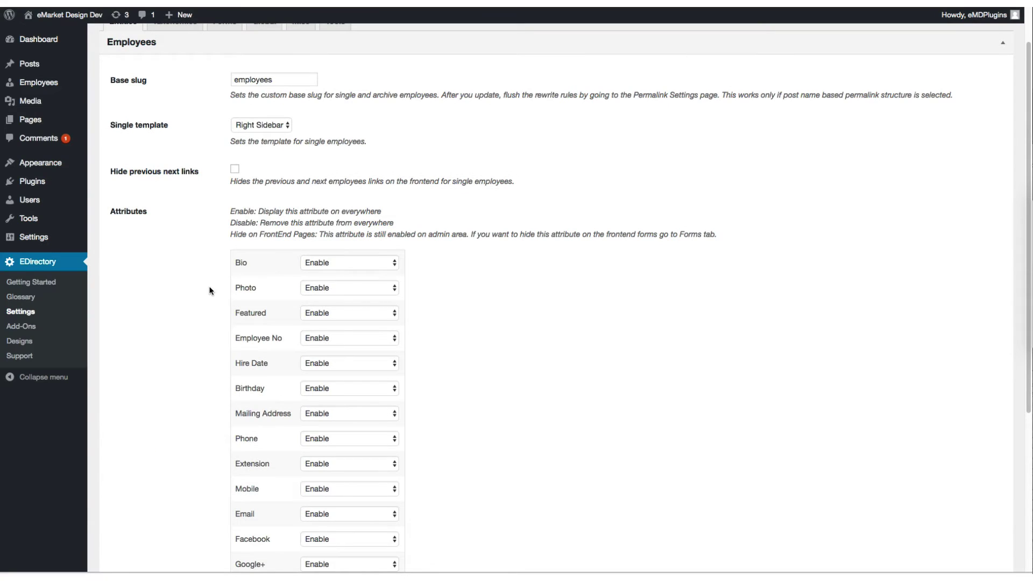
scroll("up", 3)
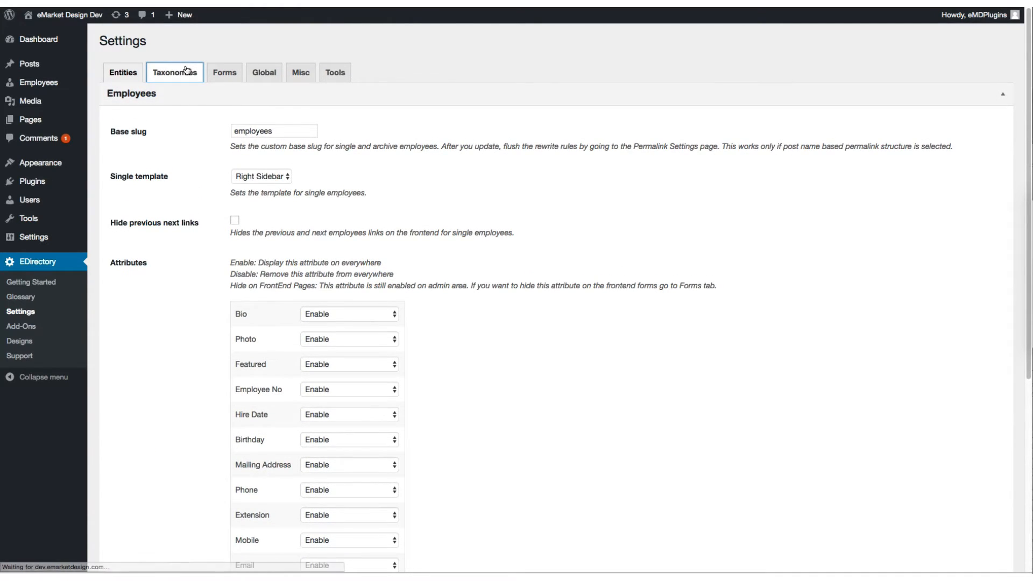
Set the Genders taxonomy availability to 'Hide on FrontEnd Pages' and save changes
left_click(175, 72)
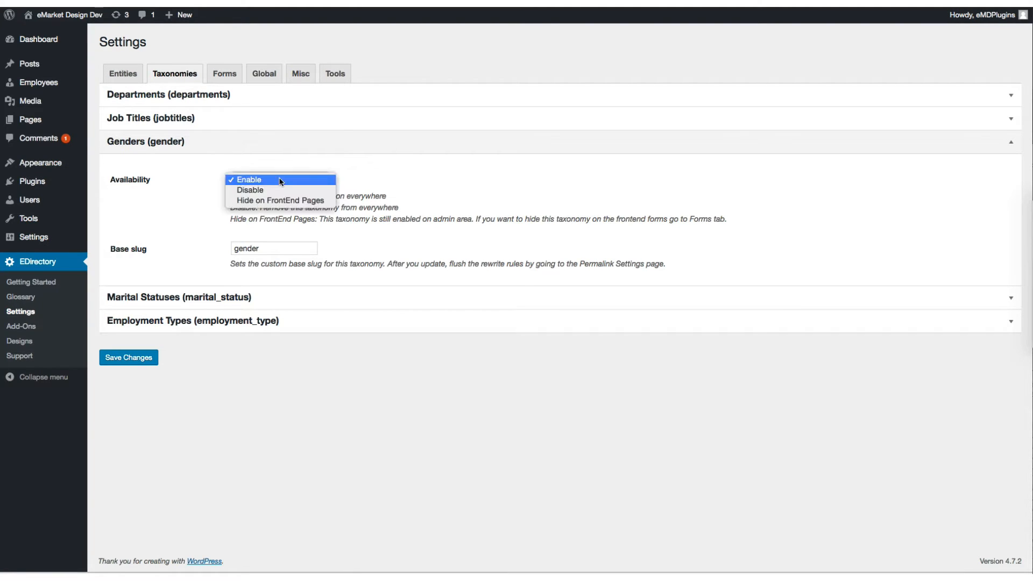
mouse_move(279, 200)
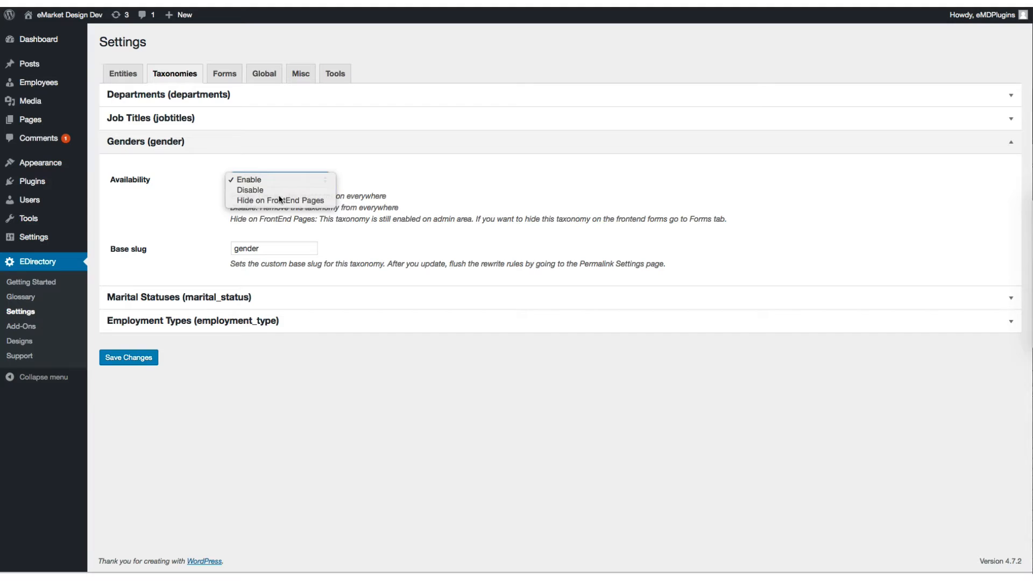
left_click(280, 200)
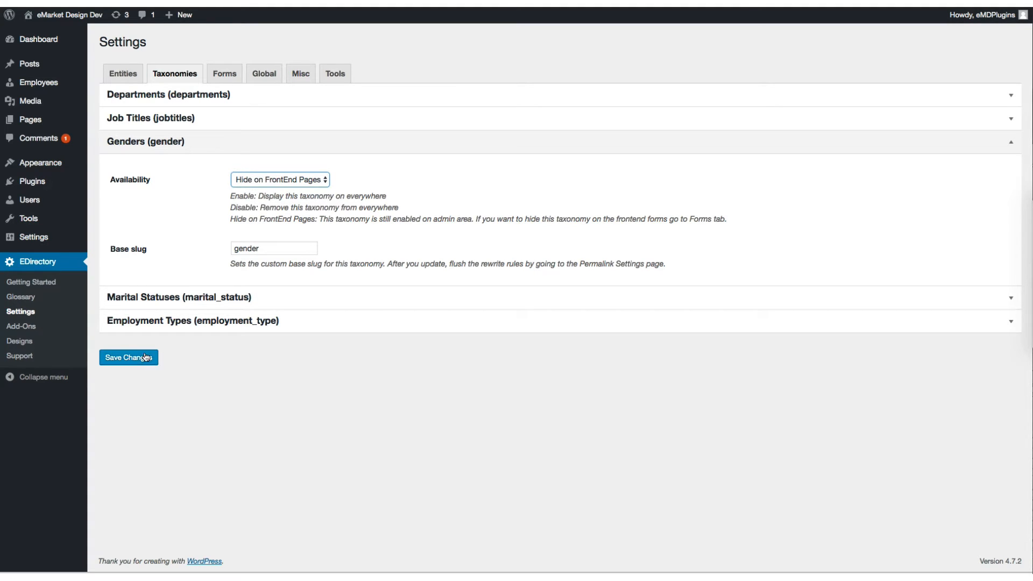
left_click(128, 357)
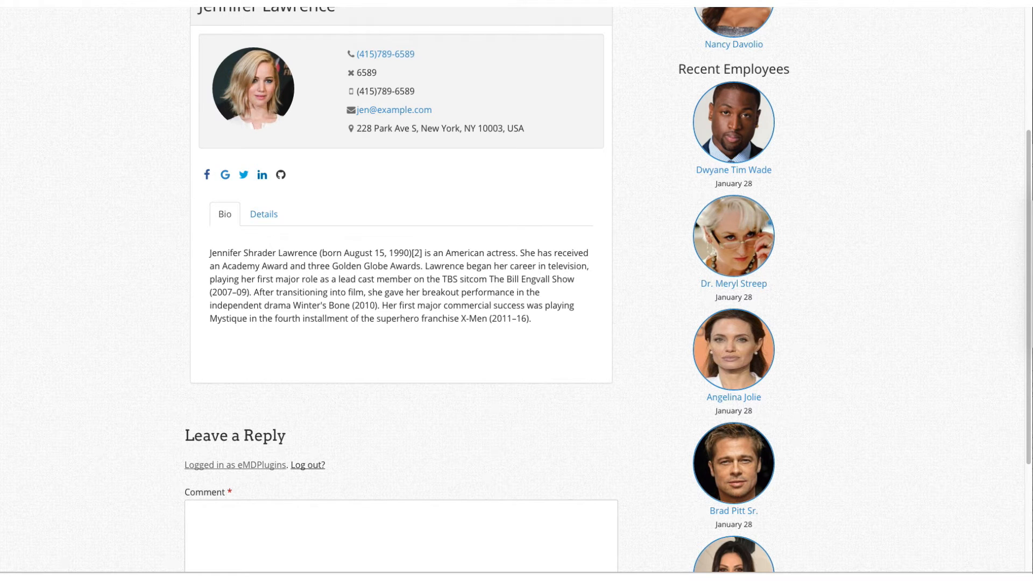
mouse_move(212, 160)
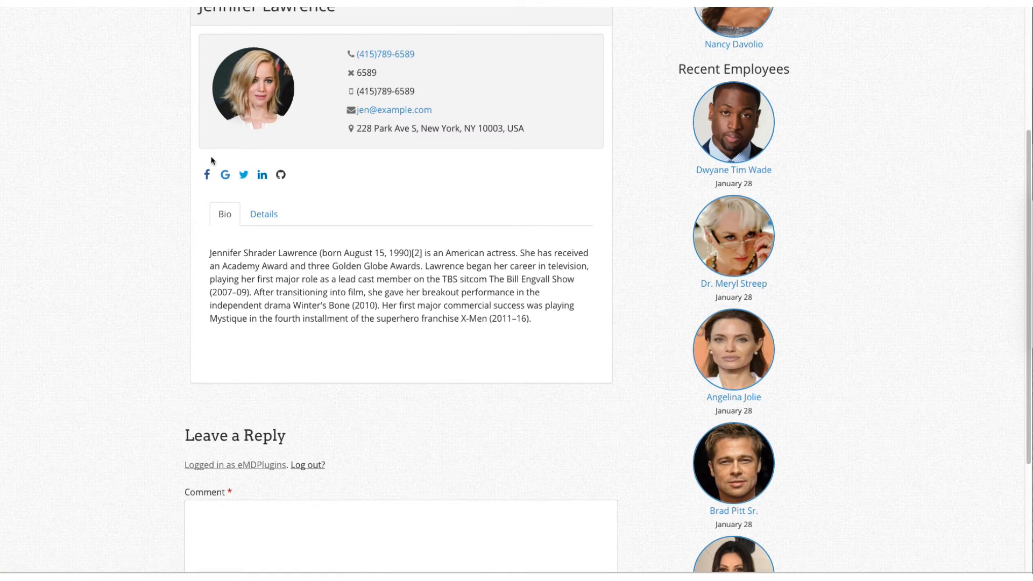
Show Jennifer Lawrence's Details on the live site, now listing no gender
left_click(262, 214)
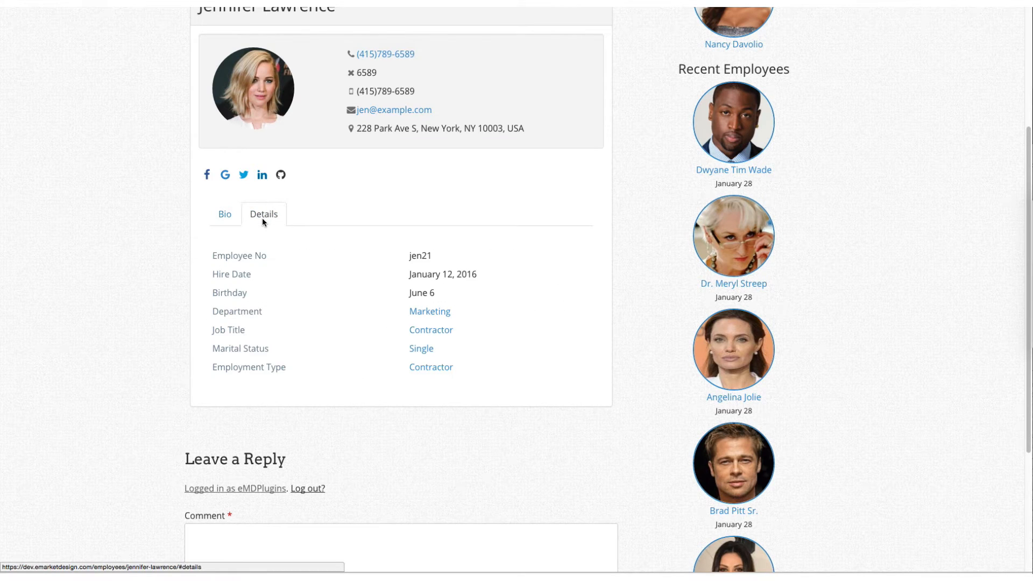
mouse_move(300, 353)
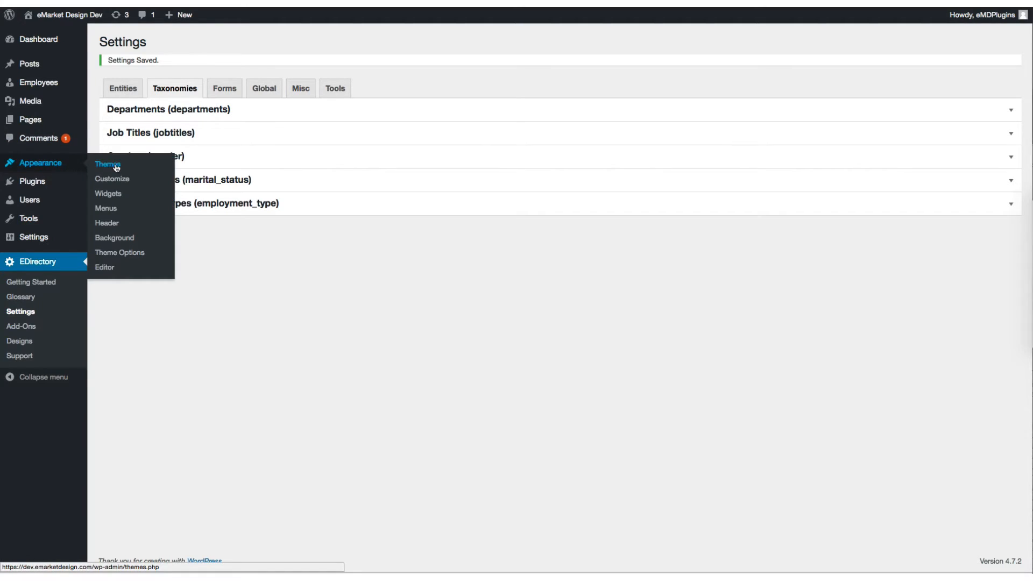
mouse_move(105, 208)
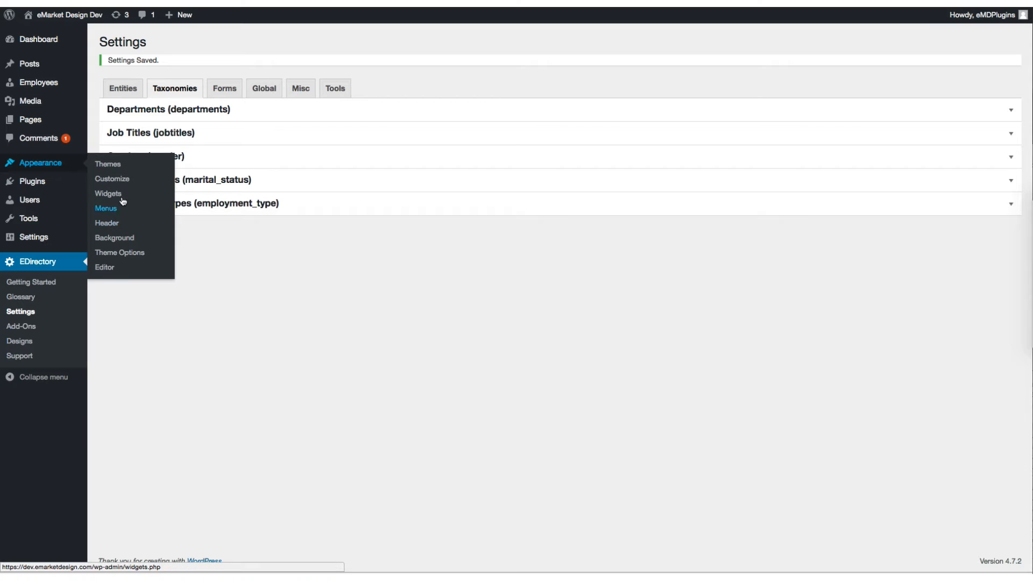
View the Widgets page with Featured and Recent Employees in the EMD Widget Area
left_click(107, 193)
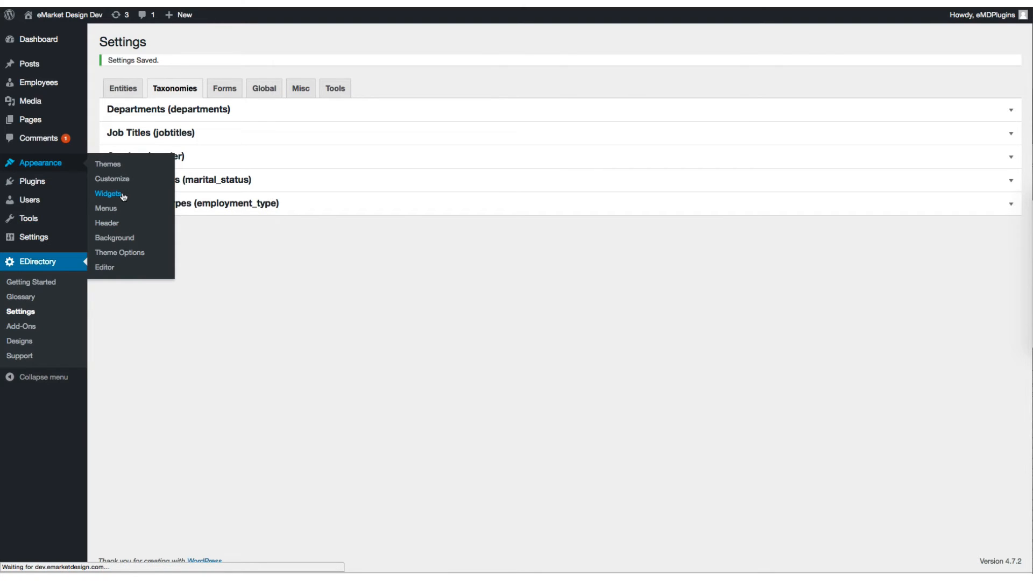
left_click(110, 194)
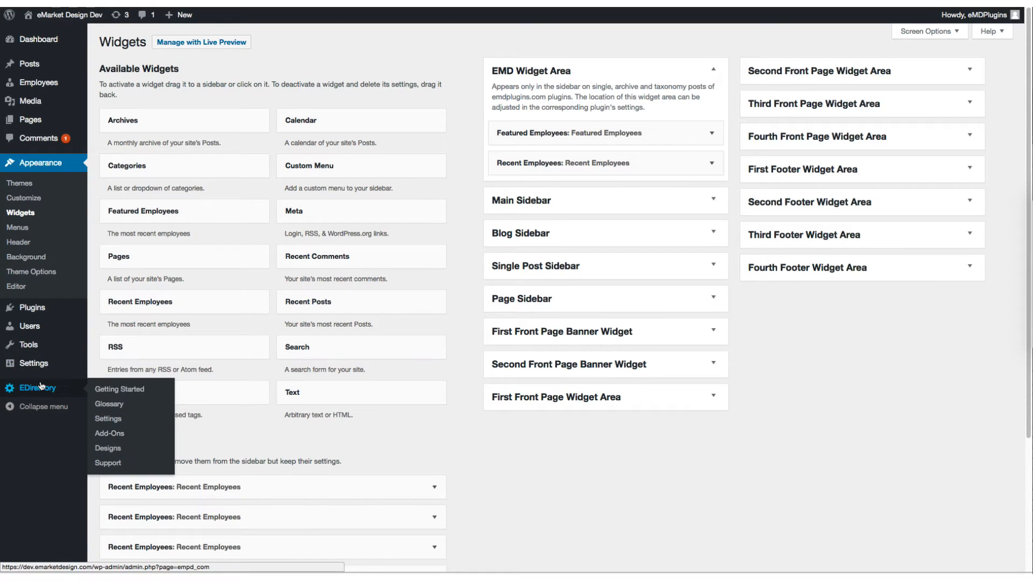
left_click(107, 418)
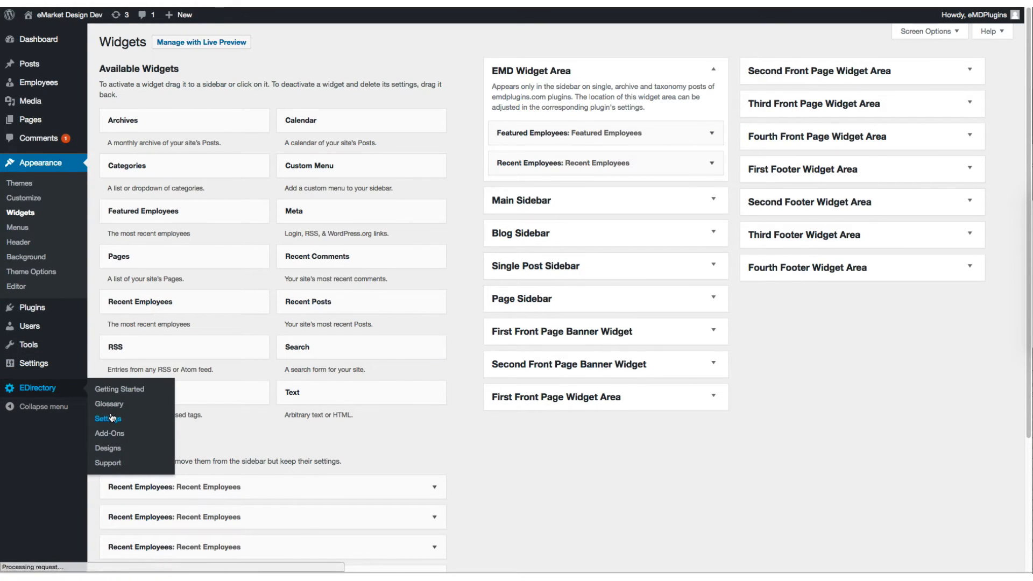
Set the single employee template to Left Sidebar and save the directory settings
left_click(108, 419)
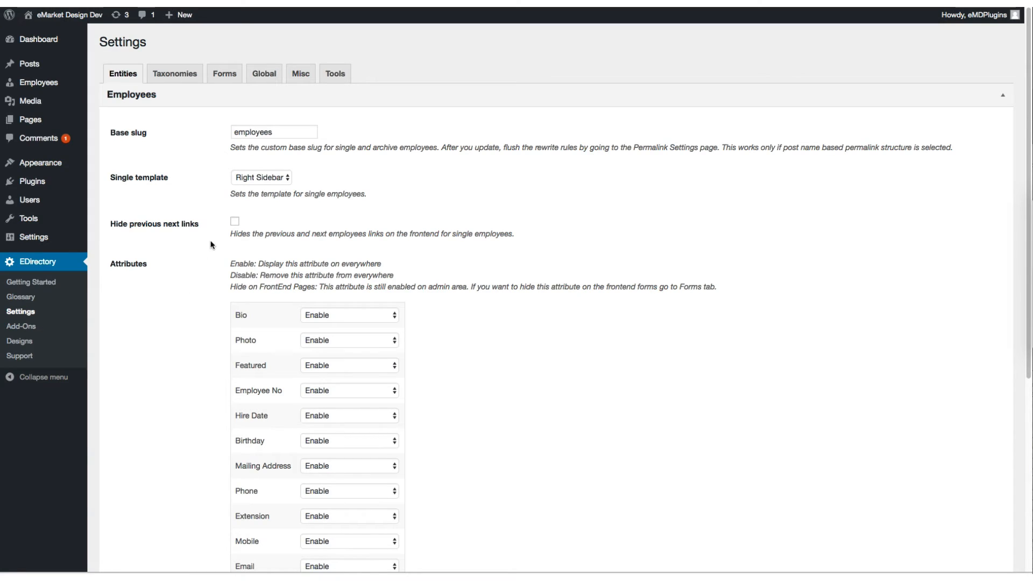
mouse_move(260, 169)
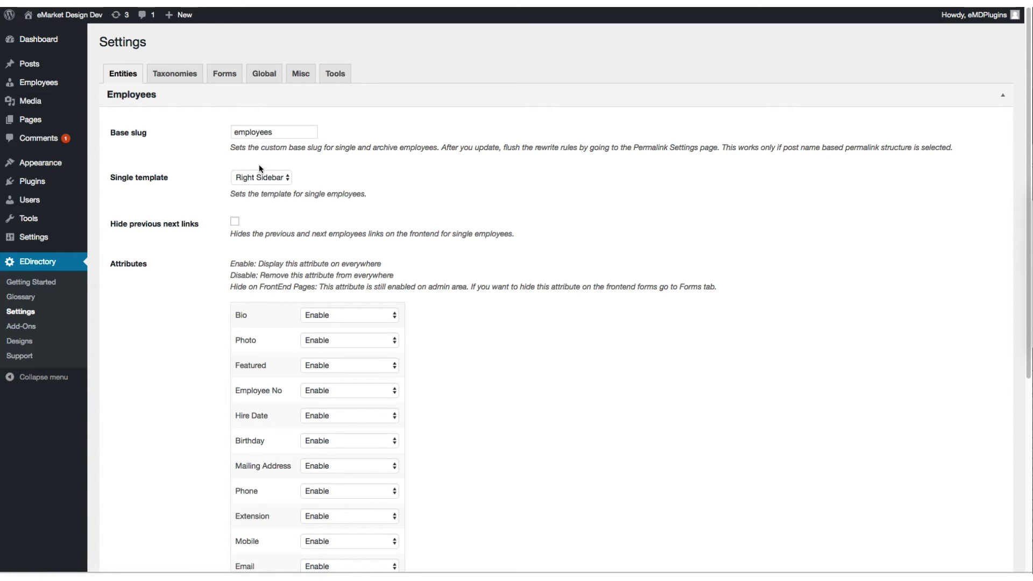
left_click(260, 177)
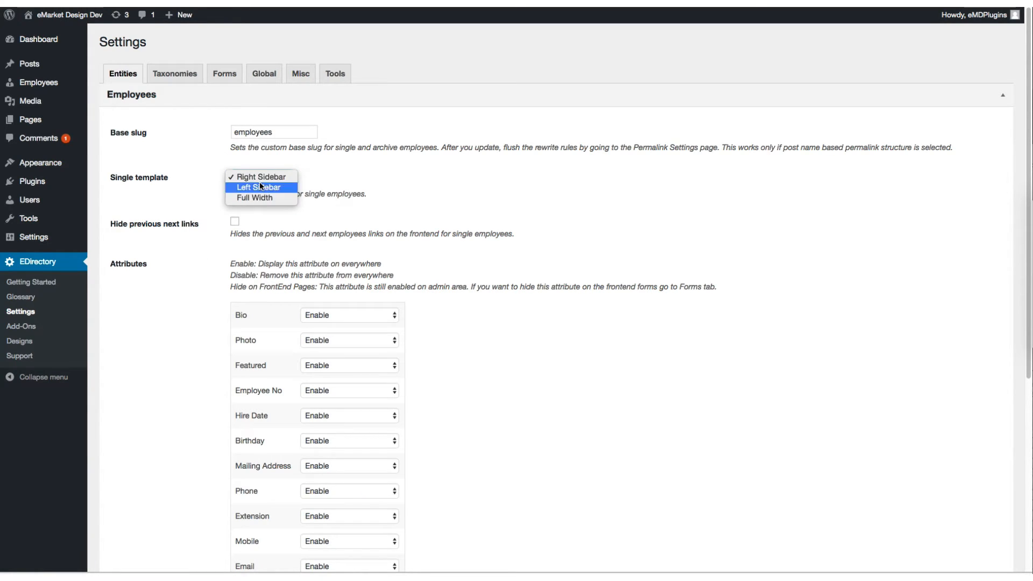
scroll("down", 3)
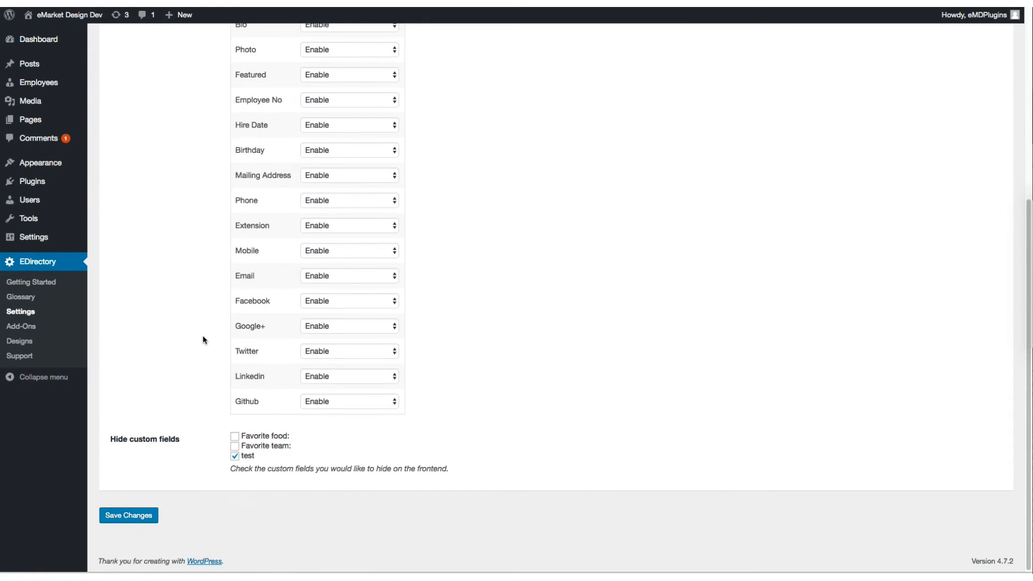
left_click(128, 515)
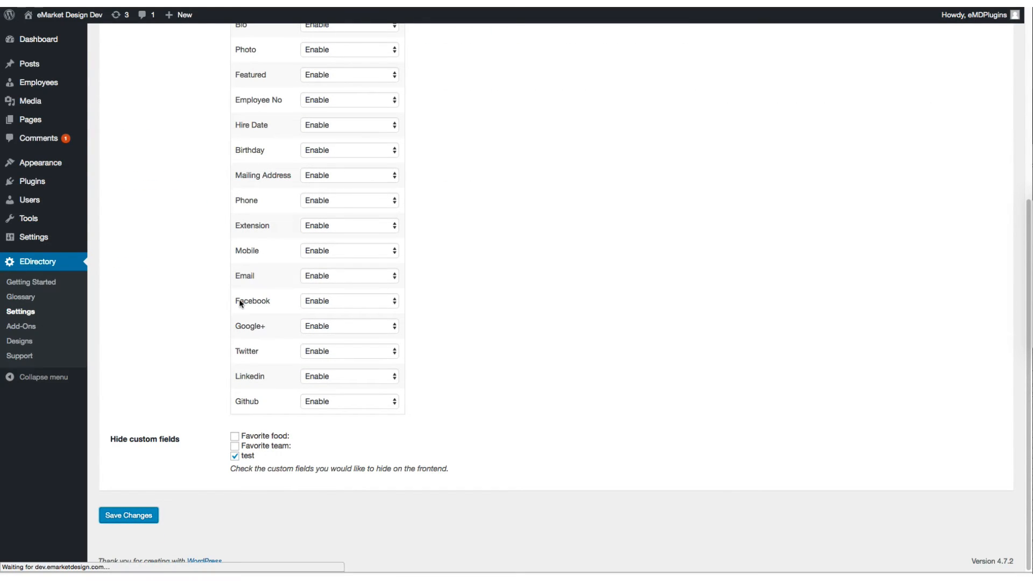
left_click(128, 515)
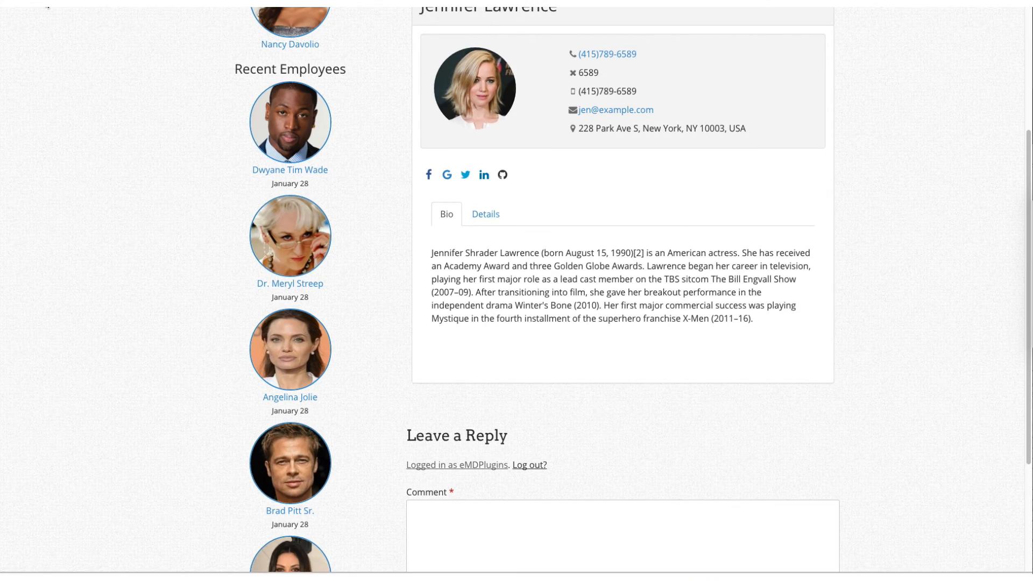
scroll("up", 3)
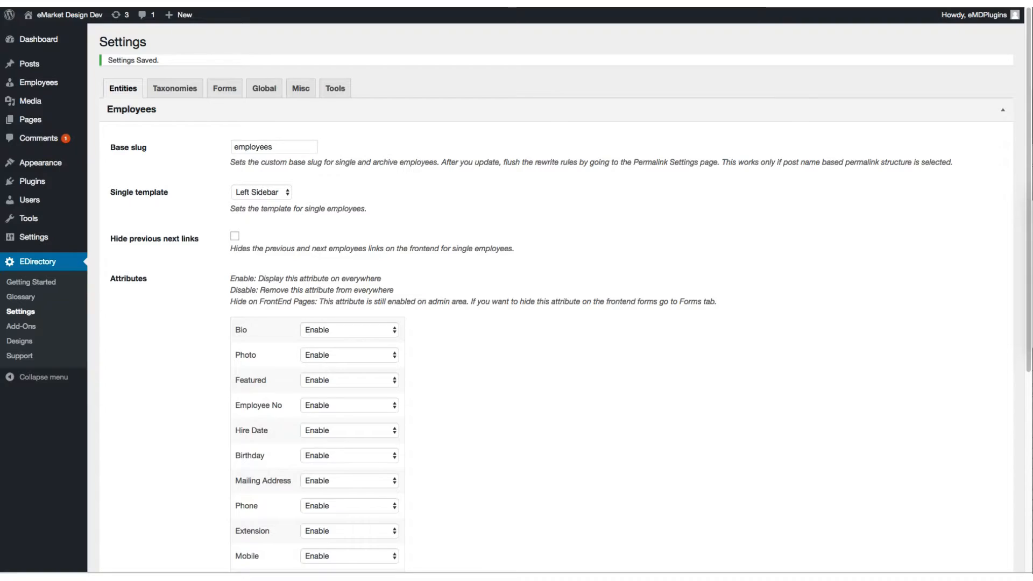
Change the single employee template to Full Width and save the directory settings
left_click(260, 191)
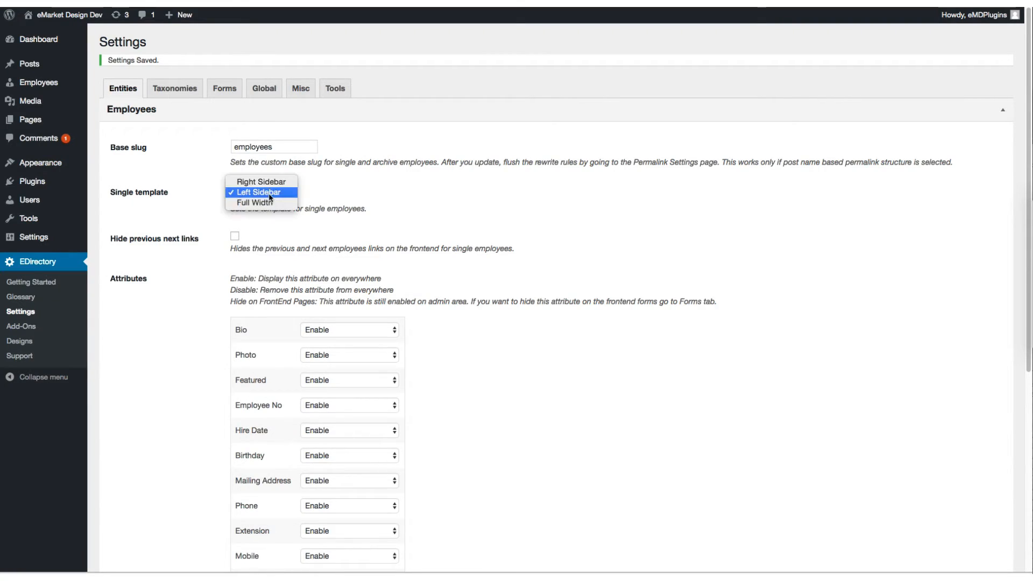
left_click(254, 202)
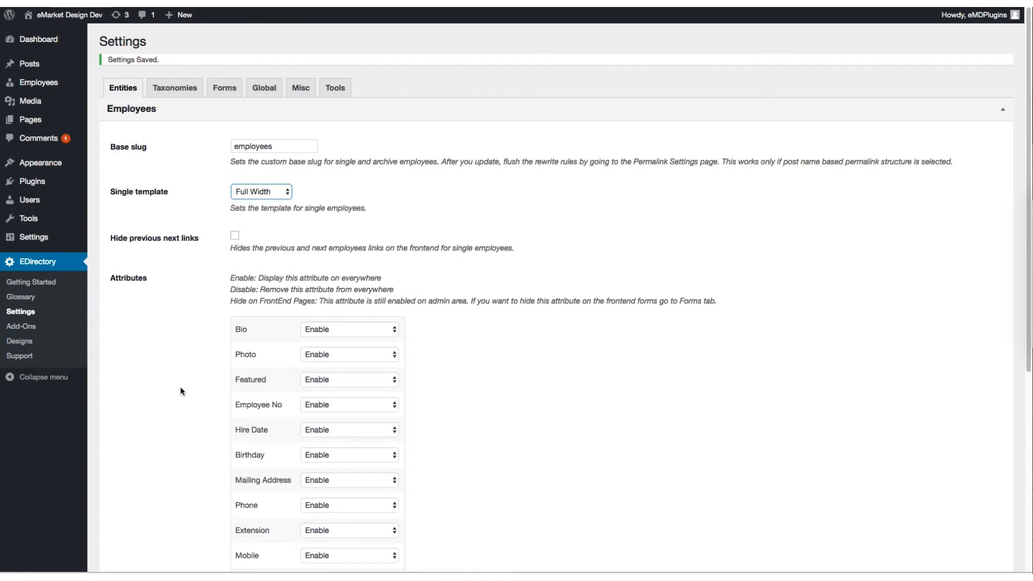
scroll("down", 3)
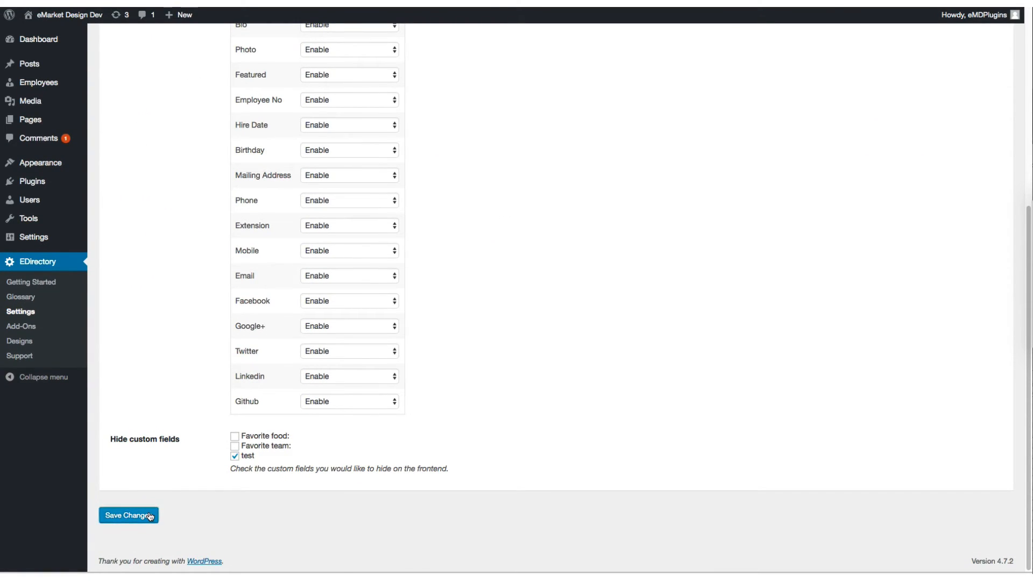
left_click(128, 515)
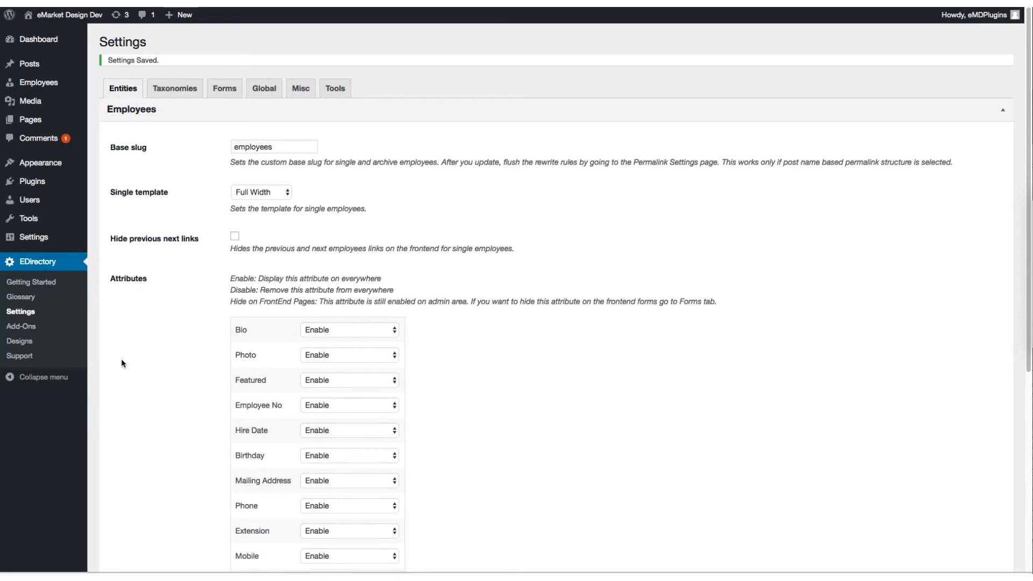
scroll("down", 3)
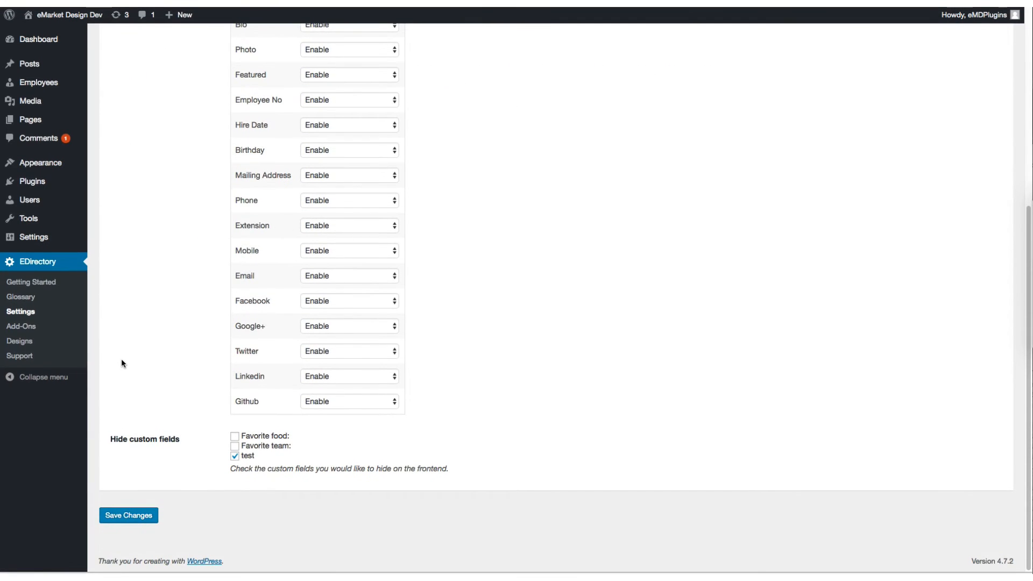
Set the Employee No attribute to 'Hide on FrontEnd Pages' and save the directory settings
scroll("up", 3)
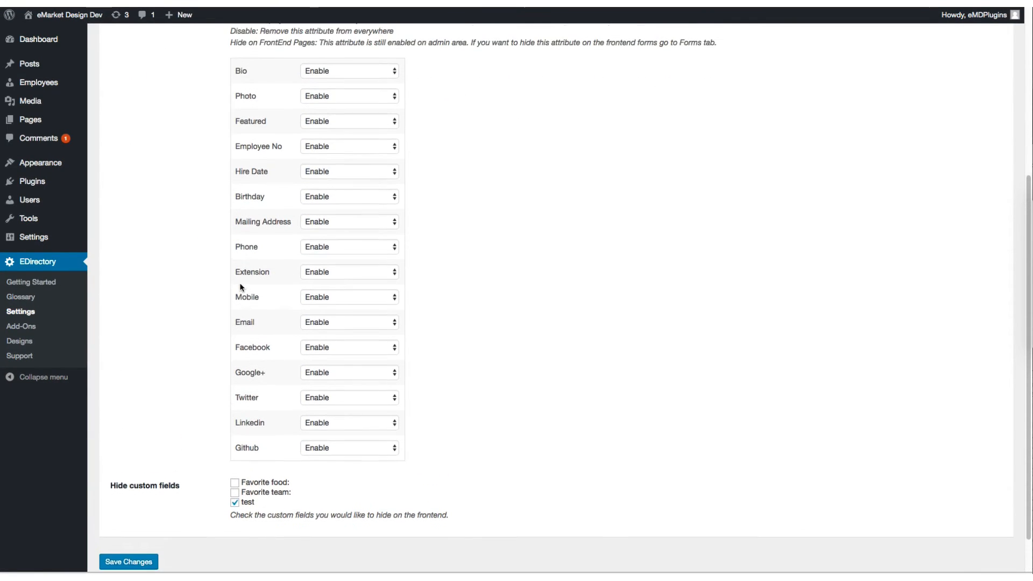
left_click(349, 147)
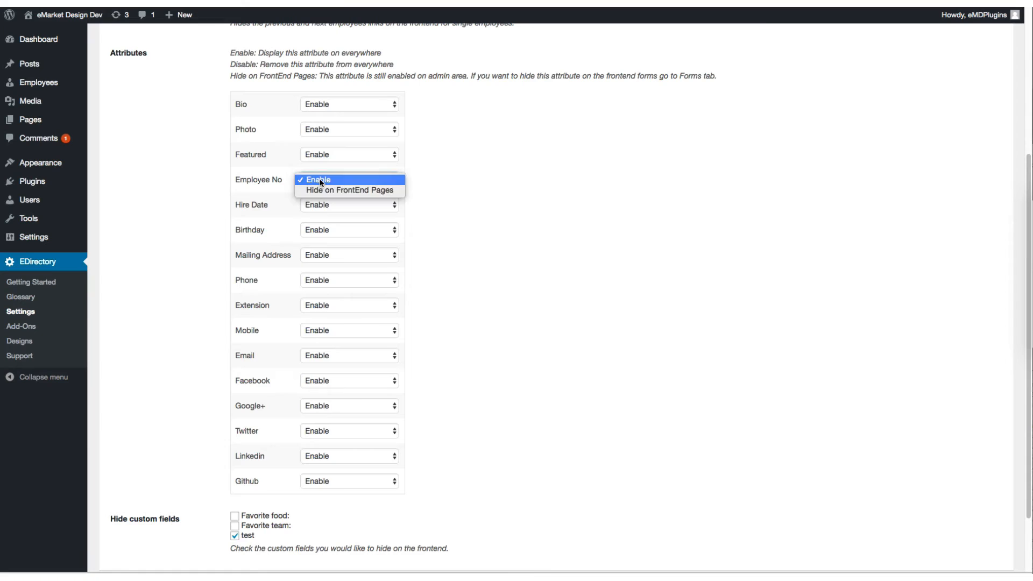
left_click(349, 190)
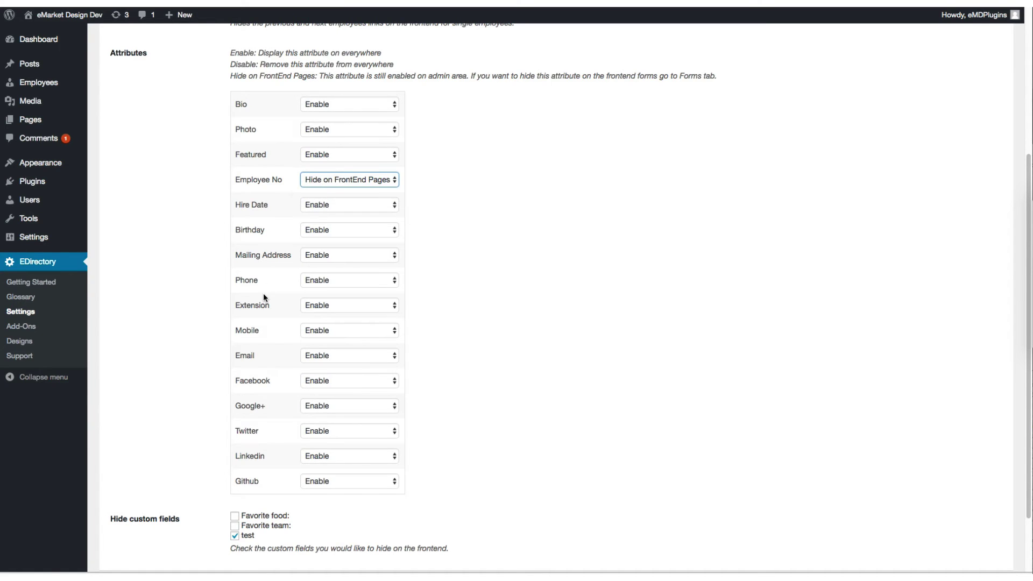
scroll("down", 3)
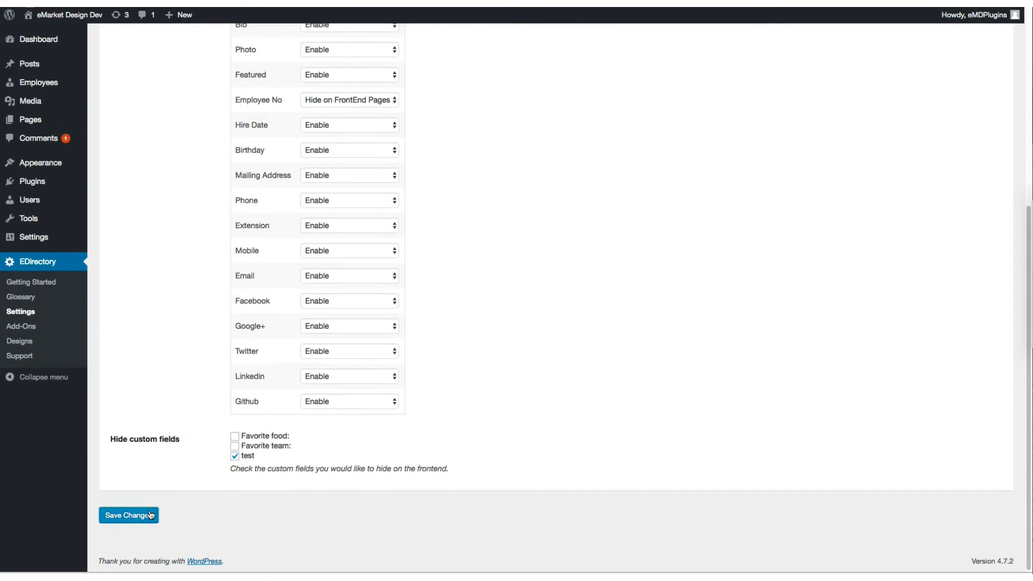
left_click(128, 515)
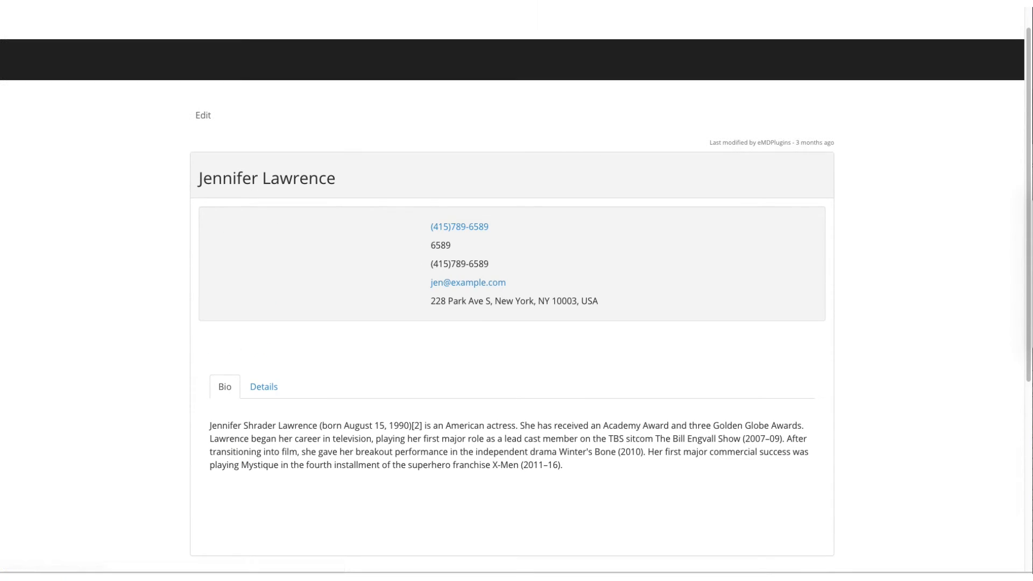
Check Jennifer Lawrence's Details tab to confirm Employee No no longer appears
left_click(263, 391)
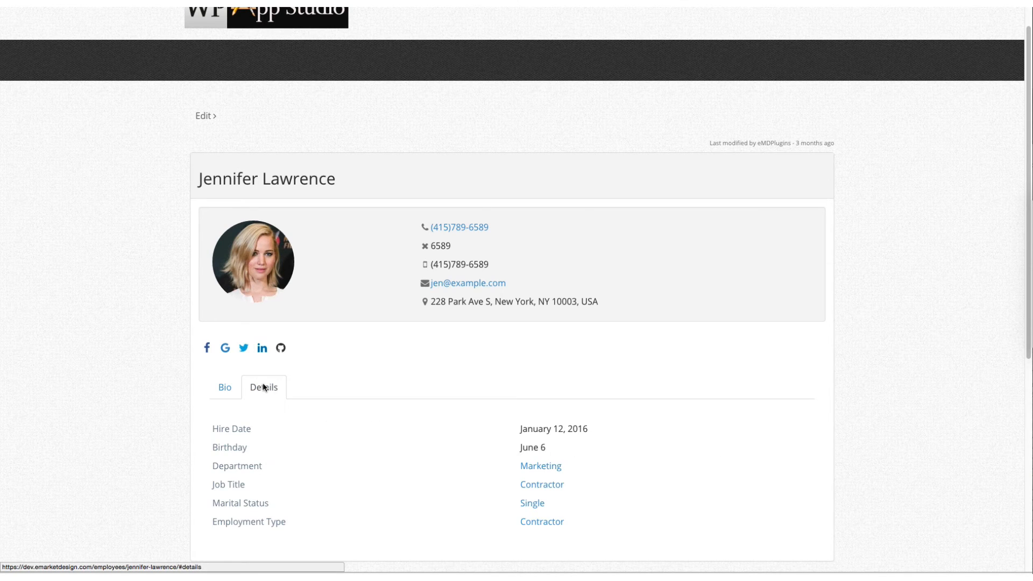
scroll("down", 3)
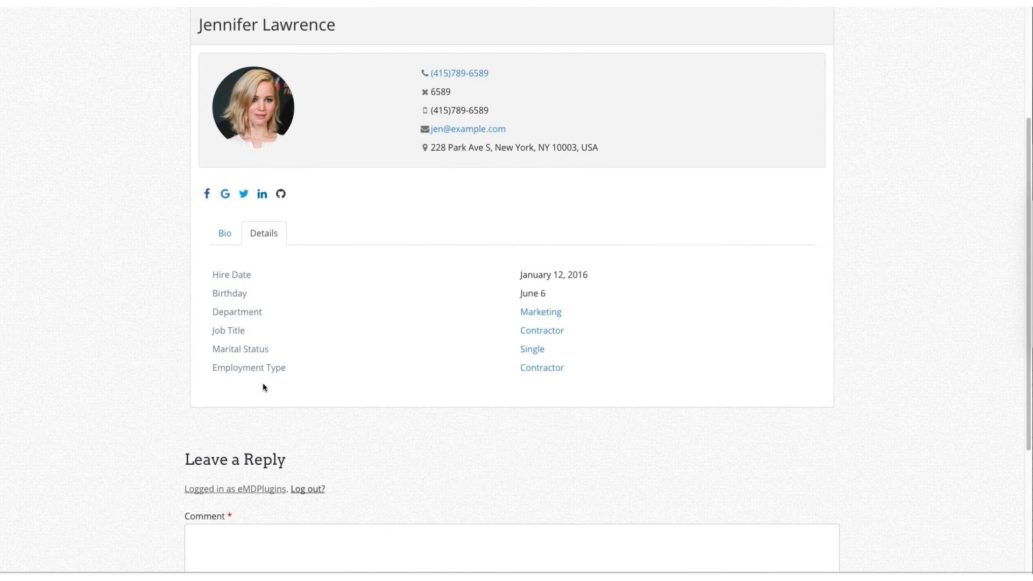
mouse_move(250, 267)
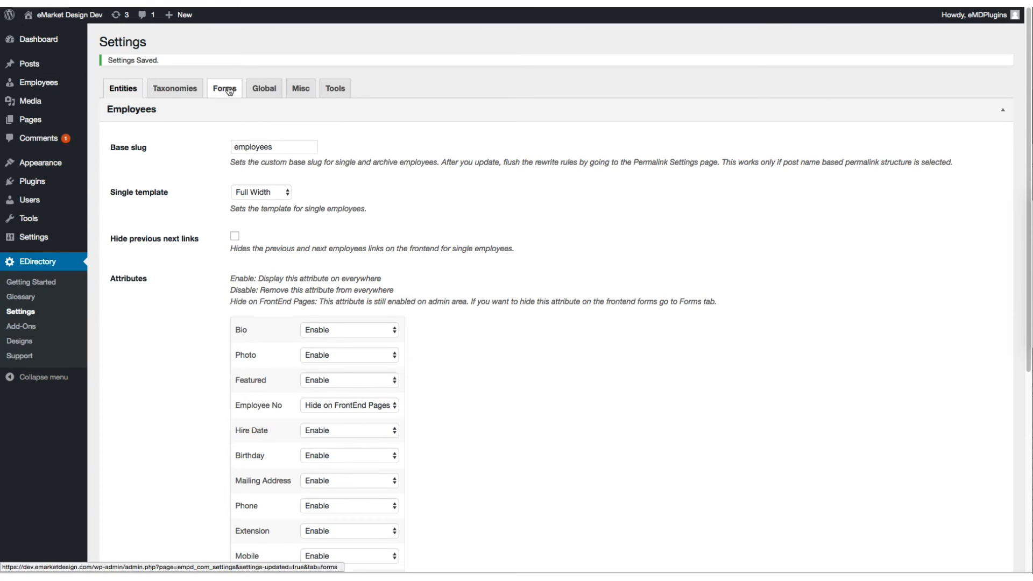
Review the Forms settings for the front-end forms and save them unchanged
left_click(224, 87)
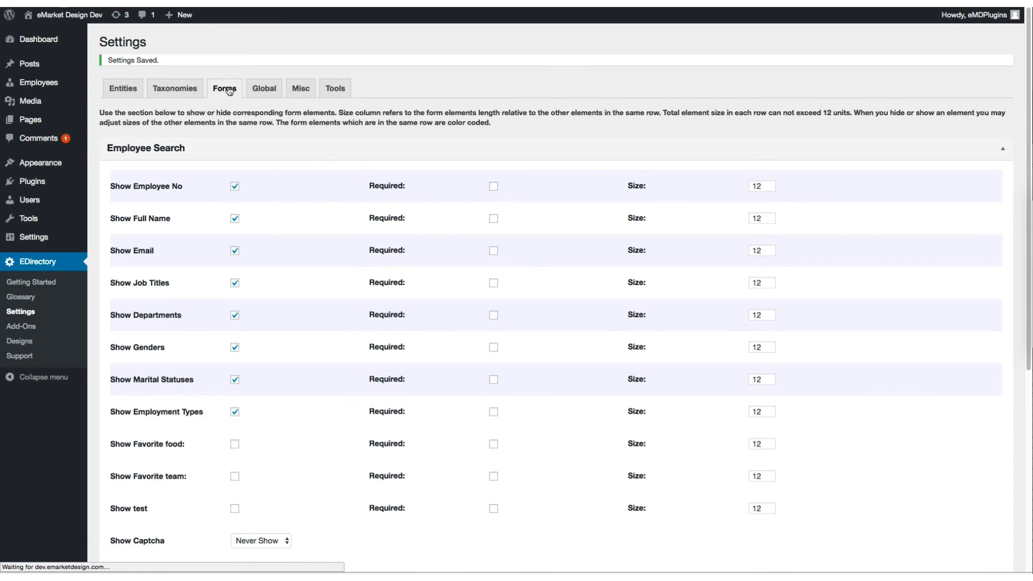
scroll("down", 3)
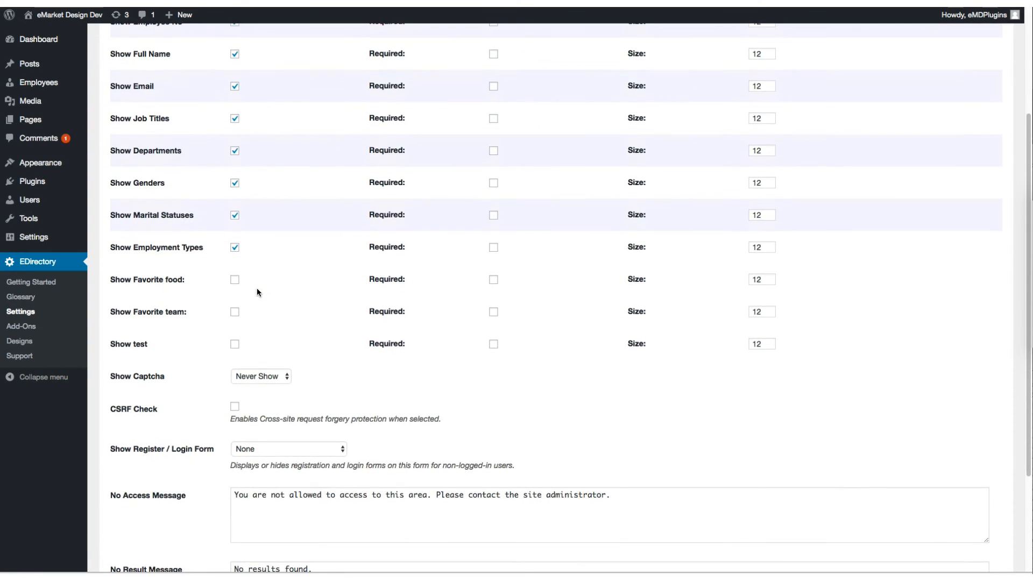
scroll("down", 3)
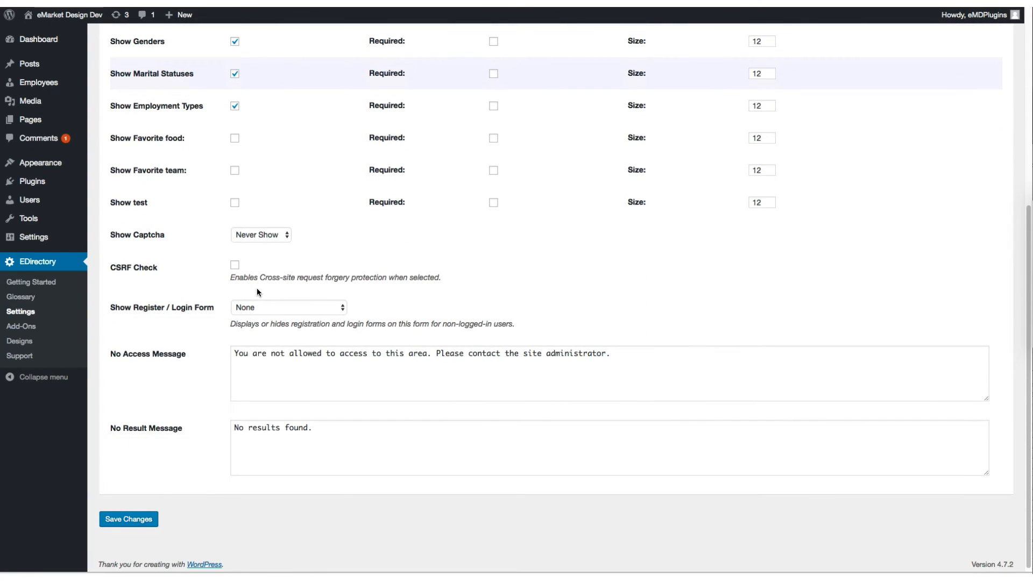
left_click(128, 518)
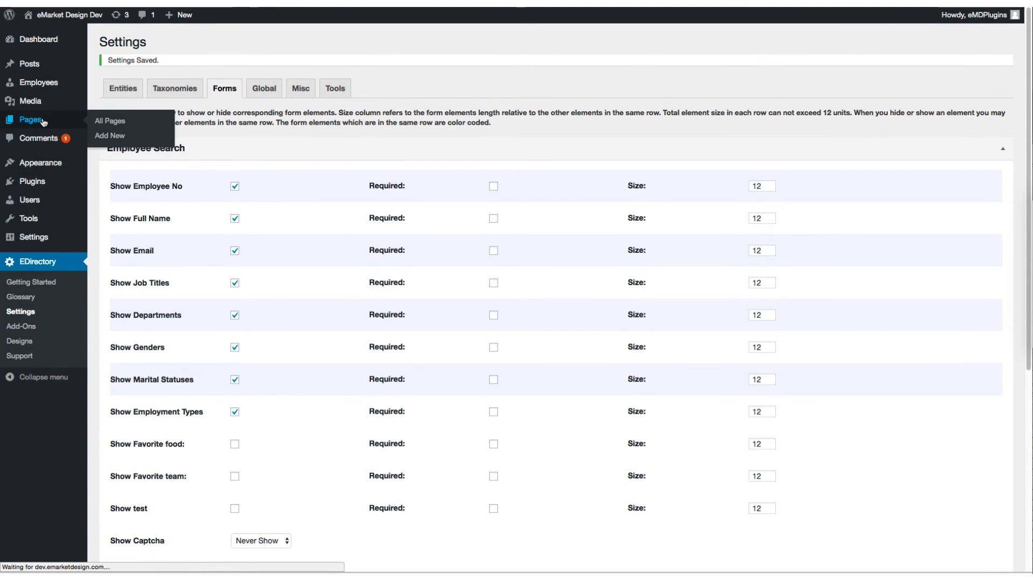
From Pages > All Pages, view the live Employee Search page on the site
left_click(109, 121)
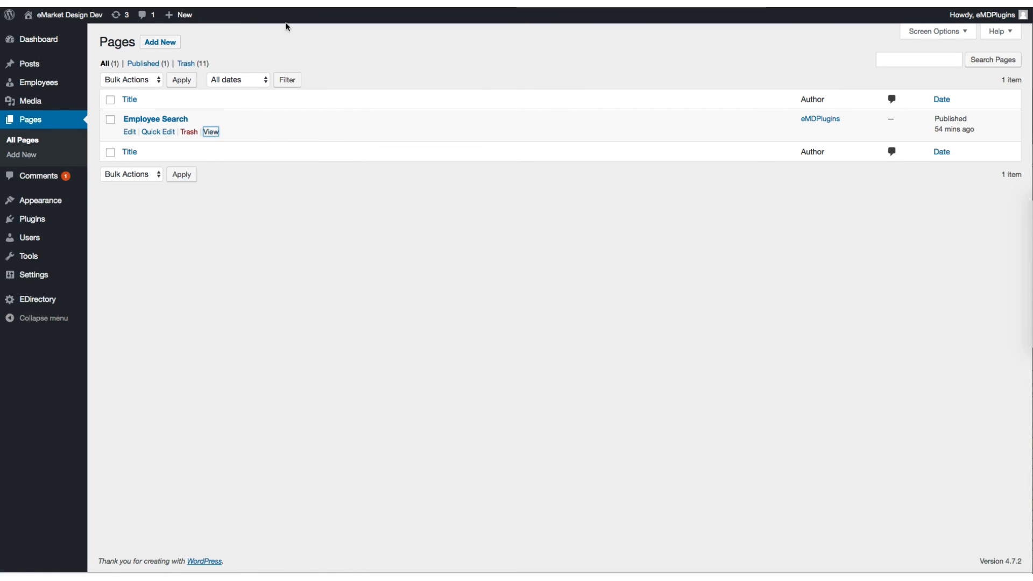
left_click(211, 131)
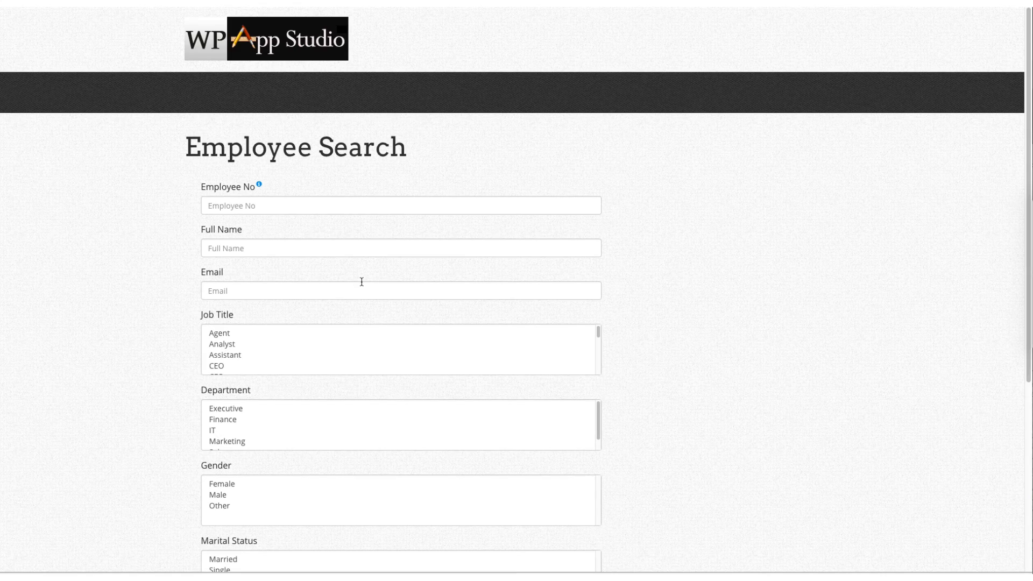
scroll("down", 3)
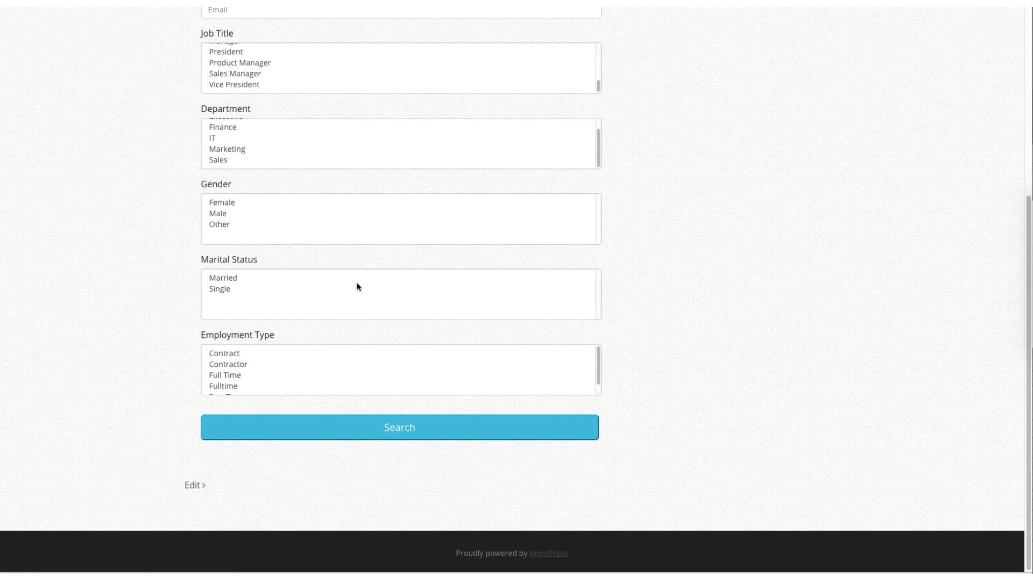
mouse_move(265, 287)
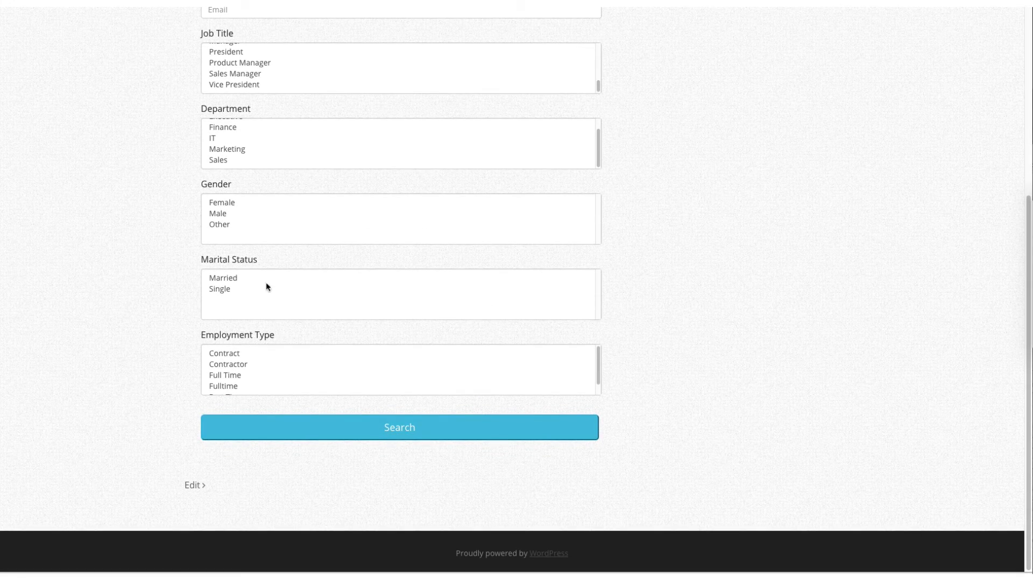
left_click(221, 202)
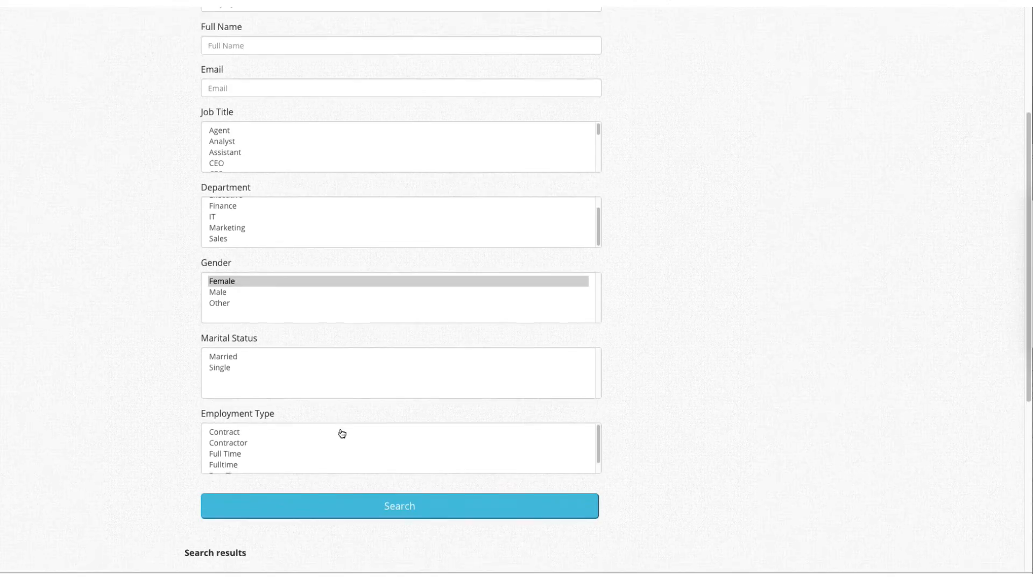
left_click(399, 505)
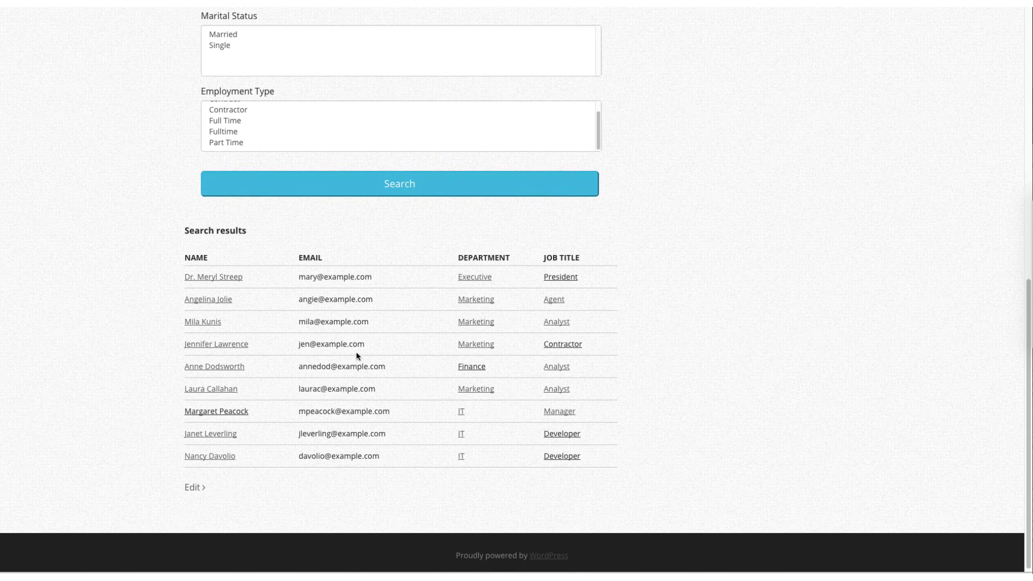
mouse_move(280, 418)
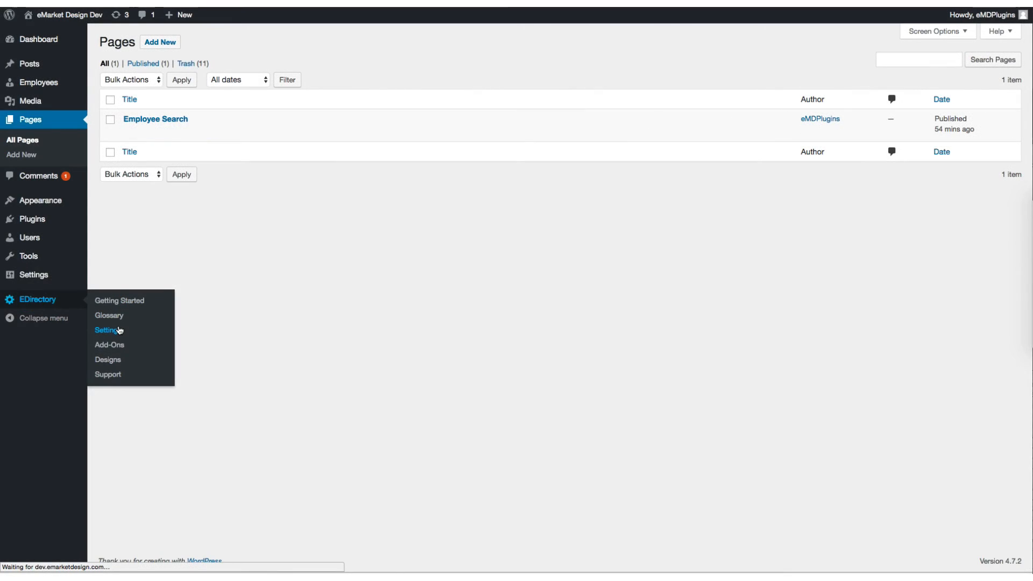
In EDirectory Settings > Forms, exclude Genders from the Employee Search form and save
left_click(107, 331)
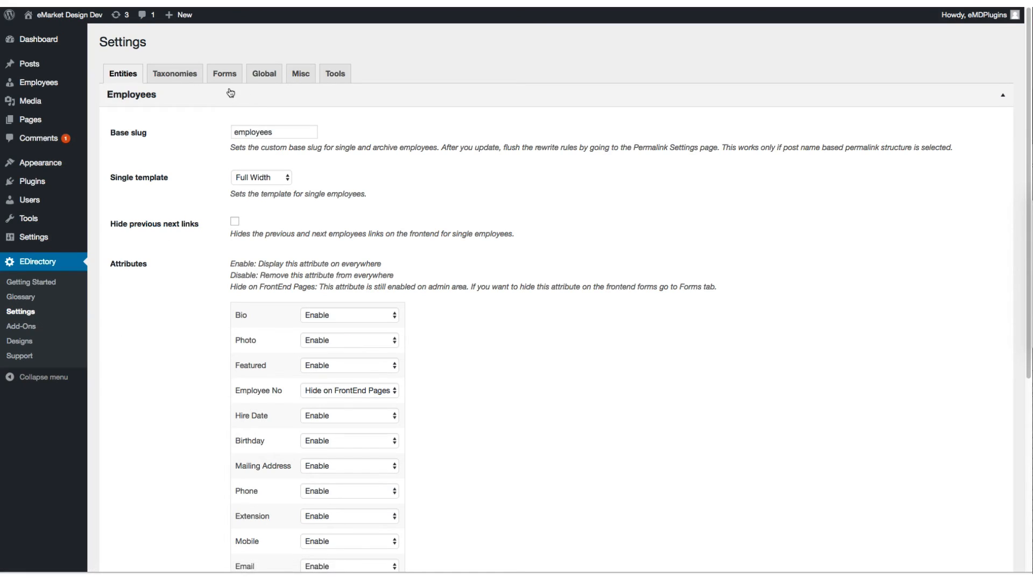
left_click(224, 73)
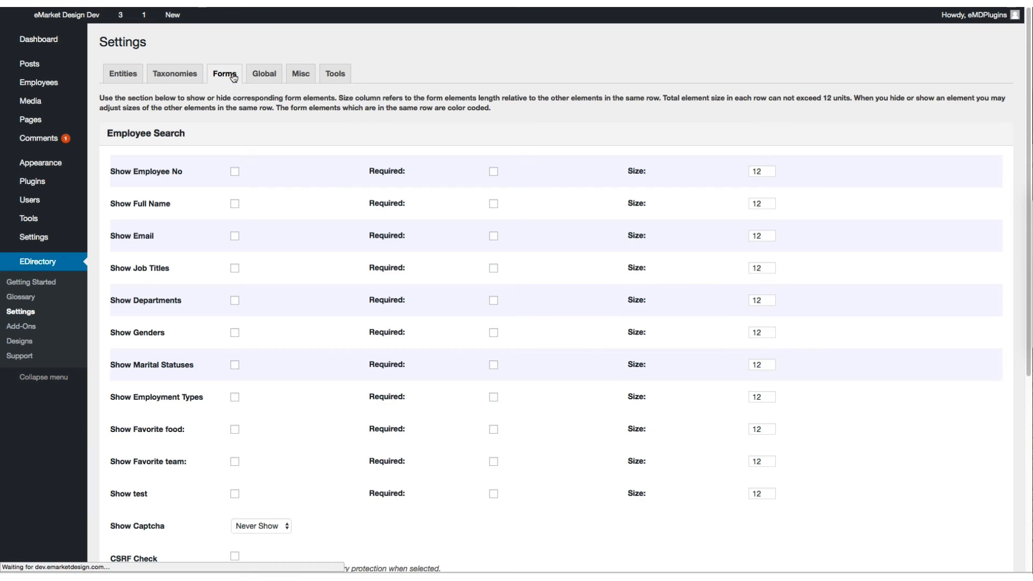
scroll("down", 3)
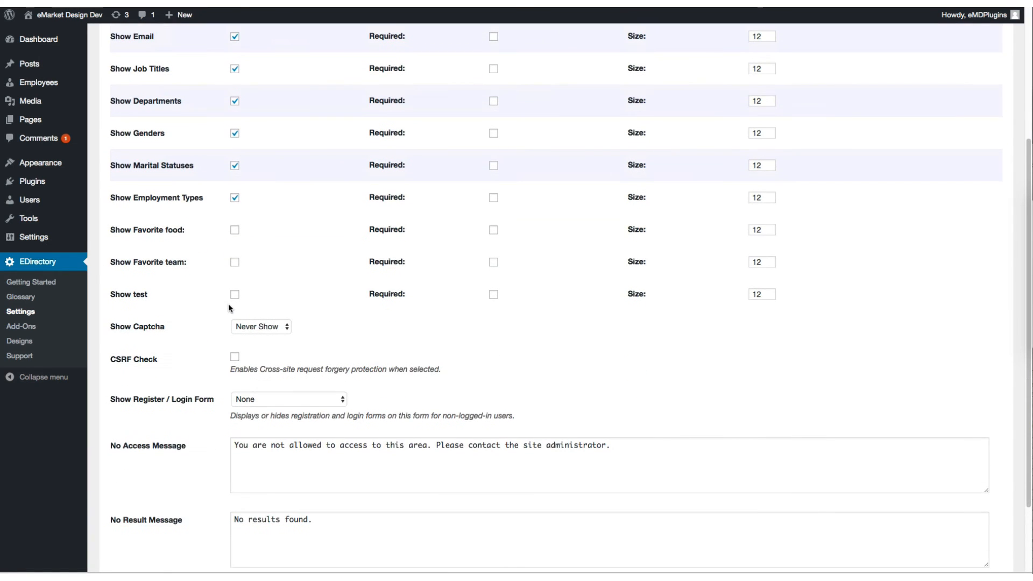
scroll("up", 3)
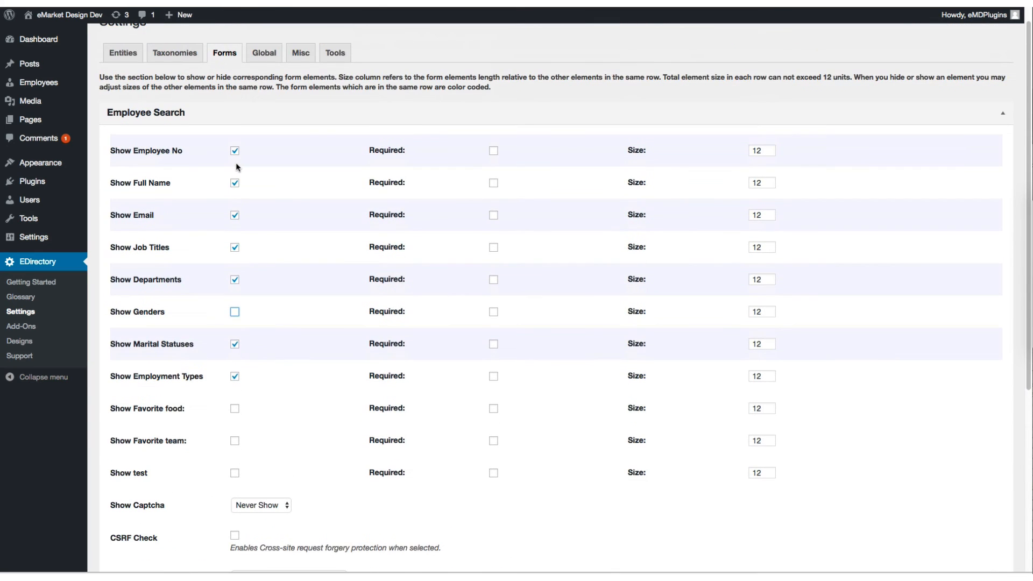
scroll("down", 3)
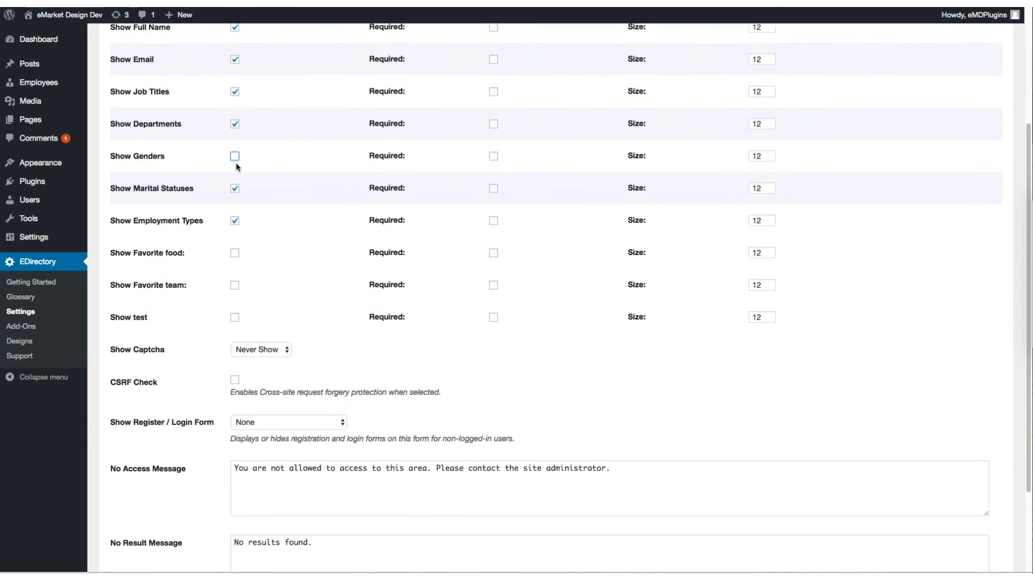
scroll("down", 3)
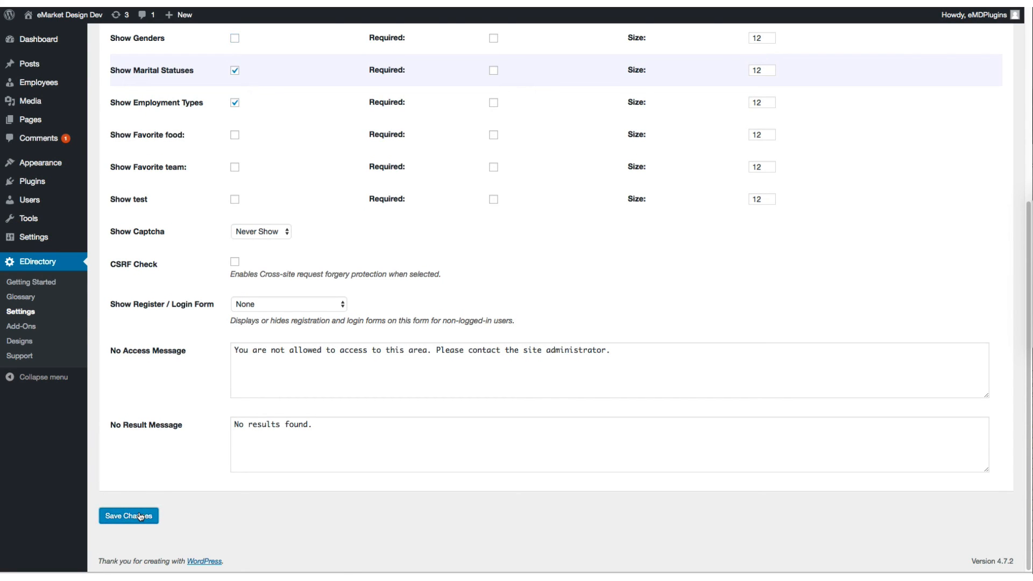
left_click(128, 515)
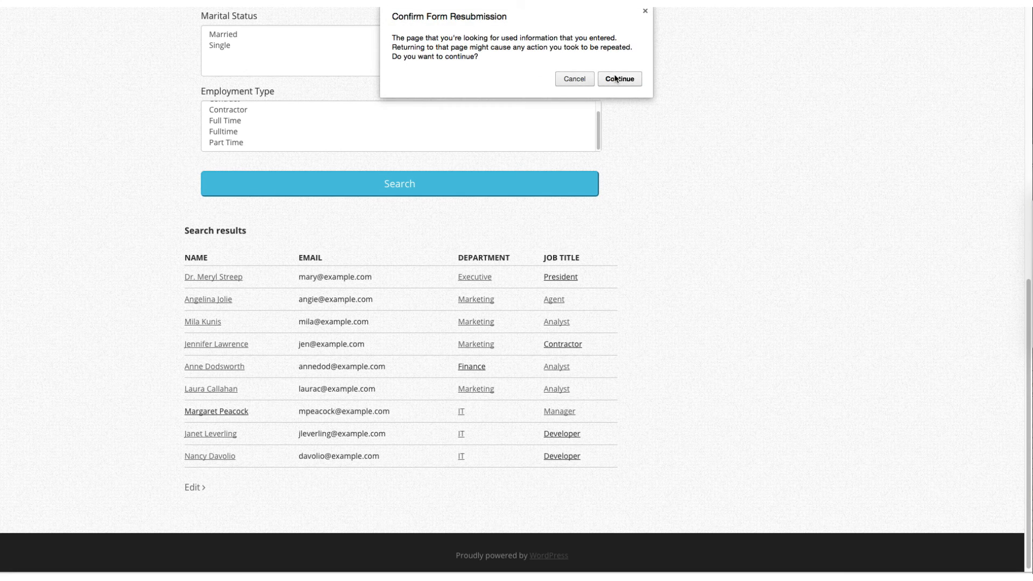
Reload the Employee Search page, confirming resubmission, so it shows without the Gender field
left_click(618, 78)
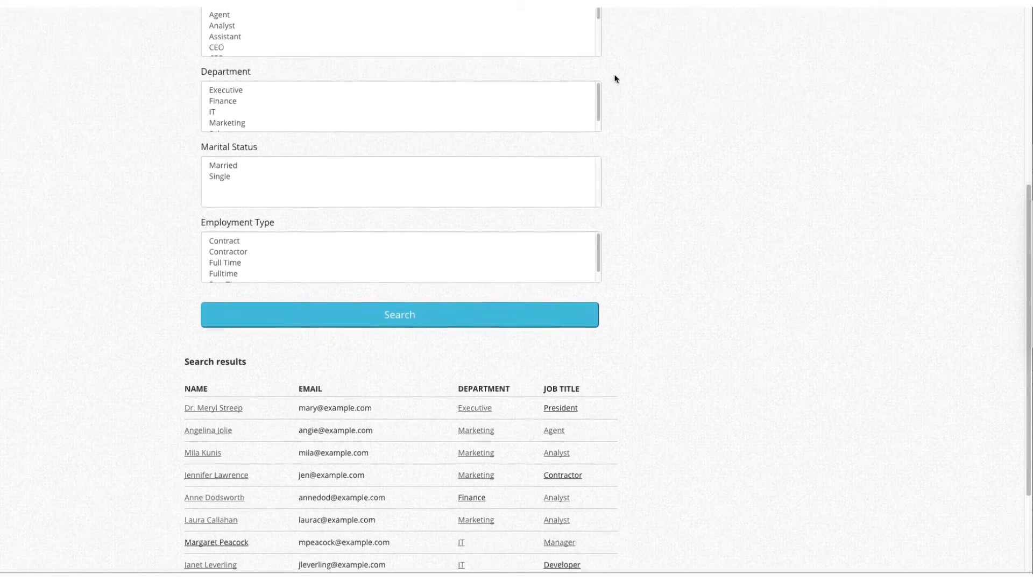
scroll("up", 3)
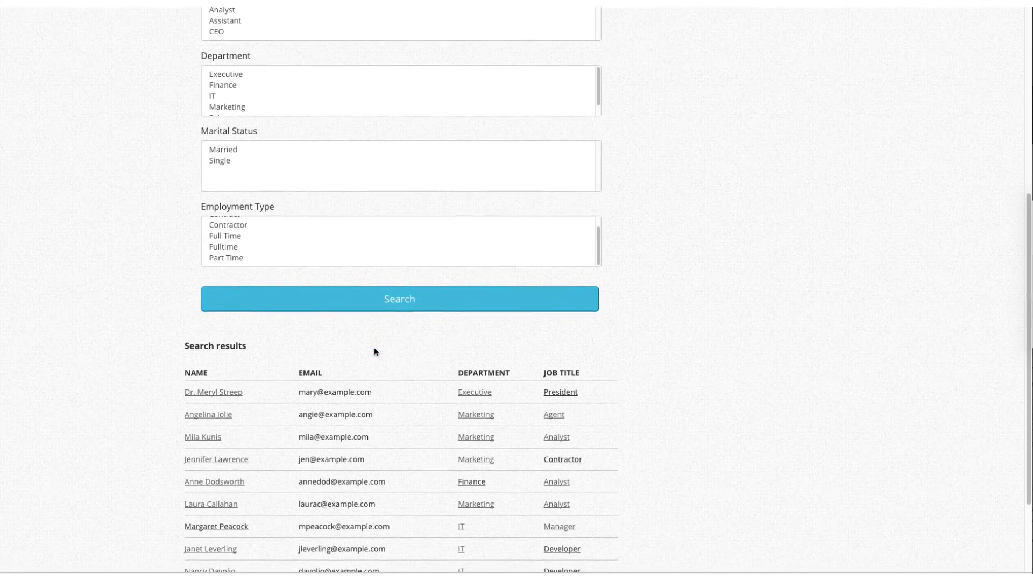
scroll("down", 3)
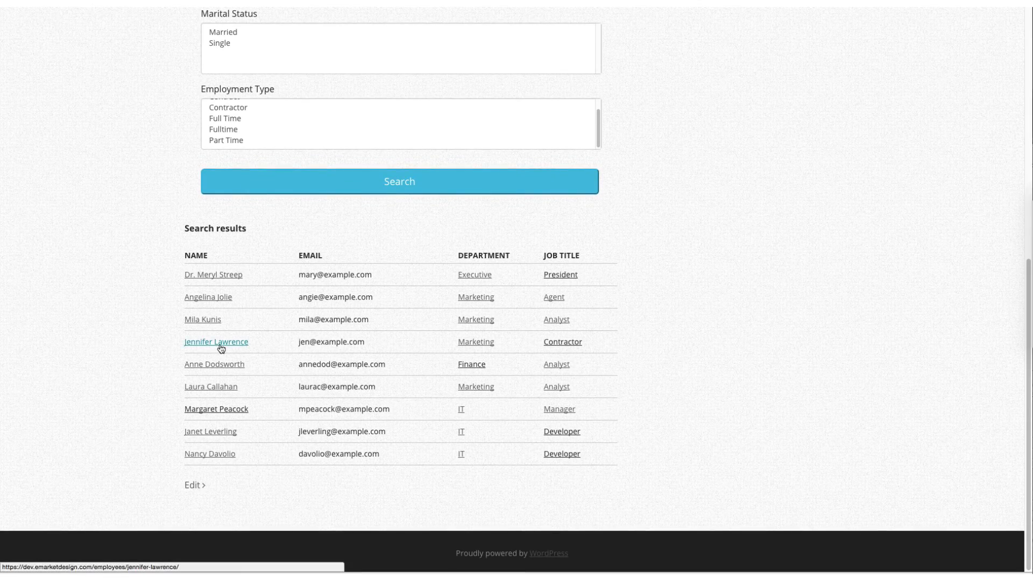
left_click(216, 341)
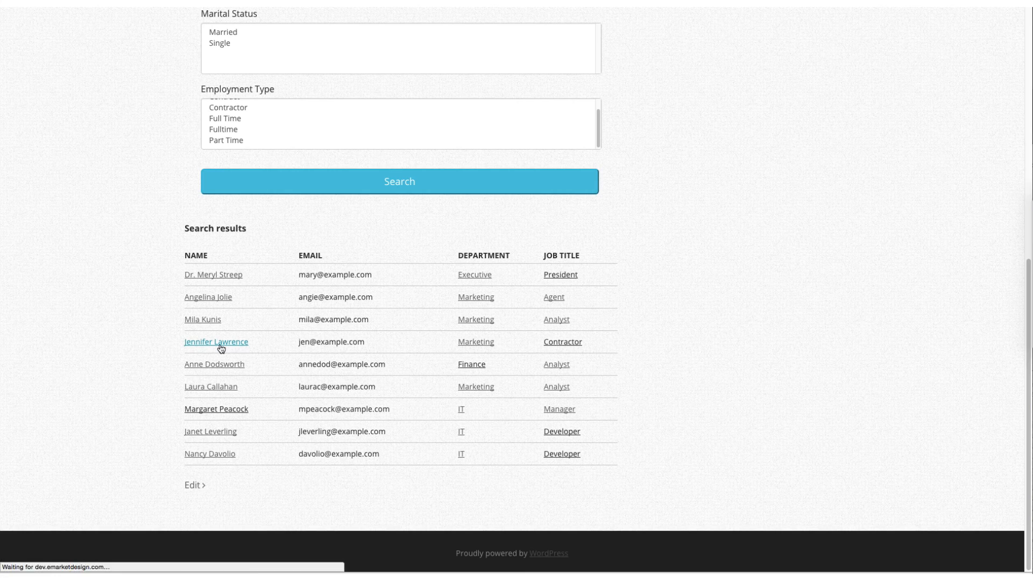
left_click(216, 341)
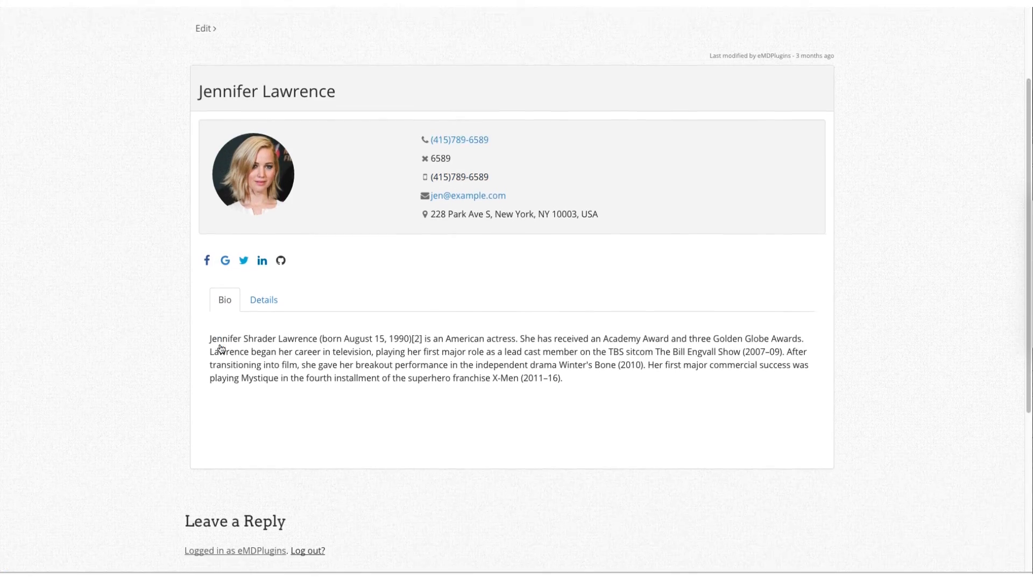
scroll("down", 3)
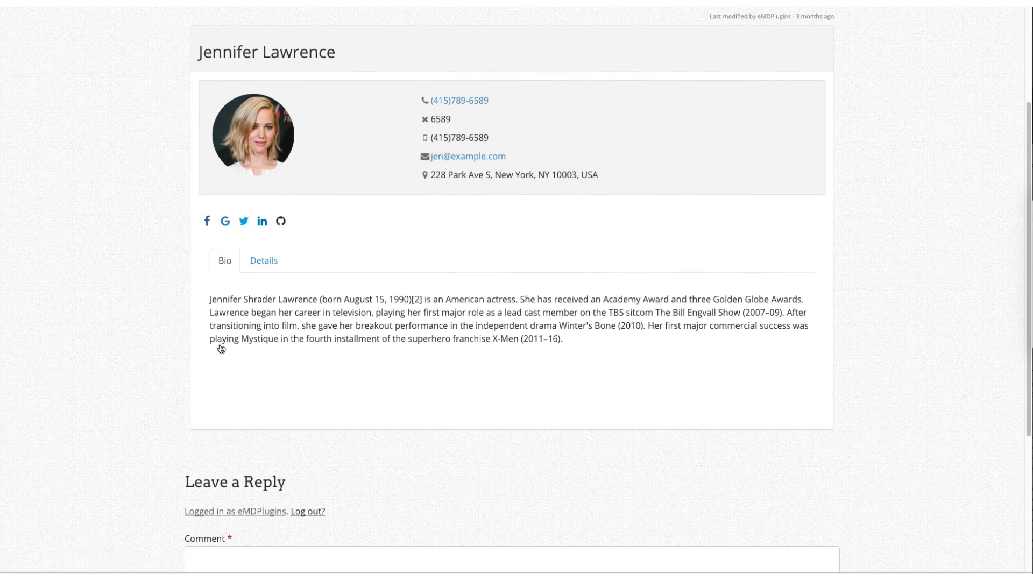